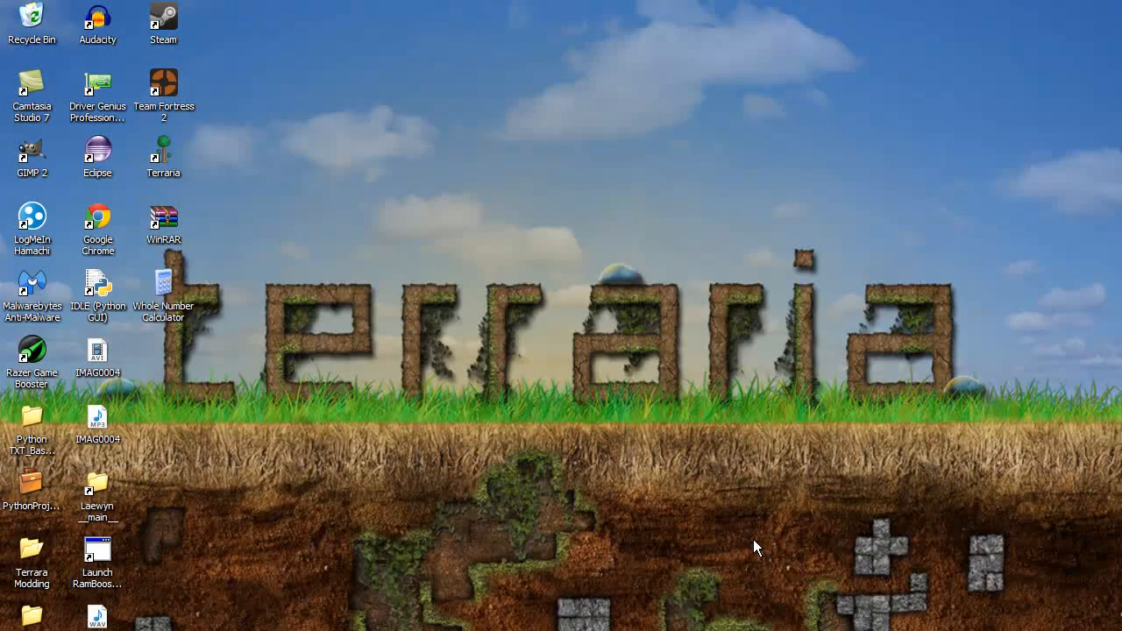
pyautogui.moveTo(349, 359)
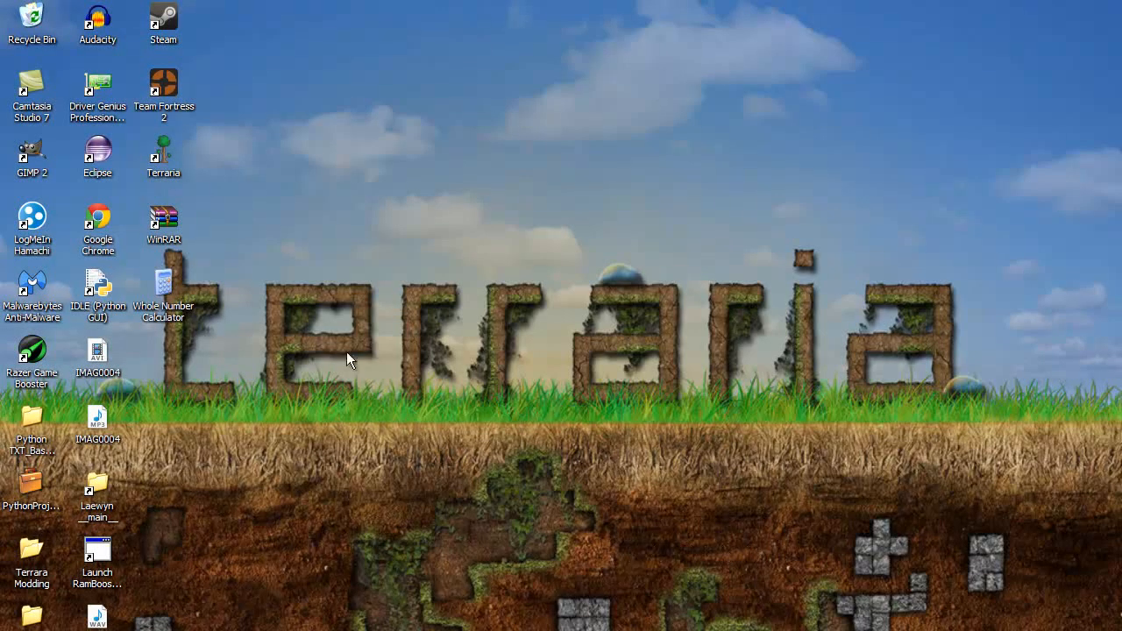
pyautogui.moveTo(343, 340)
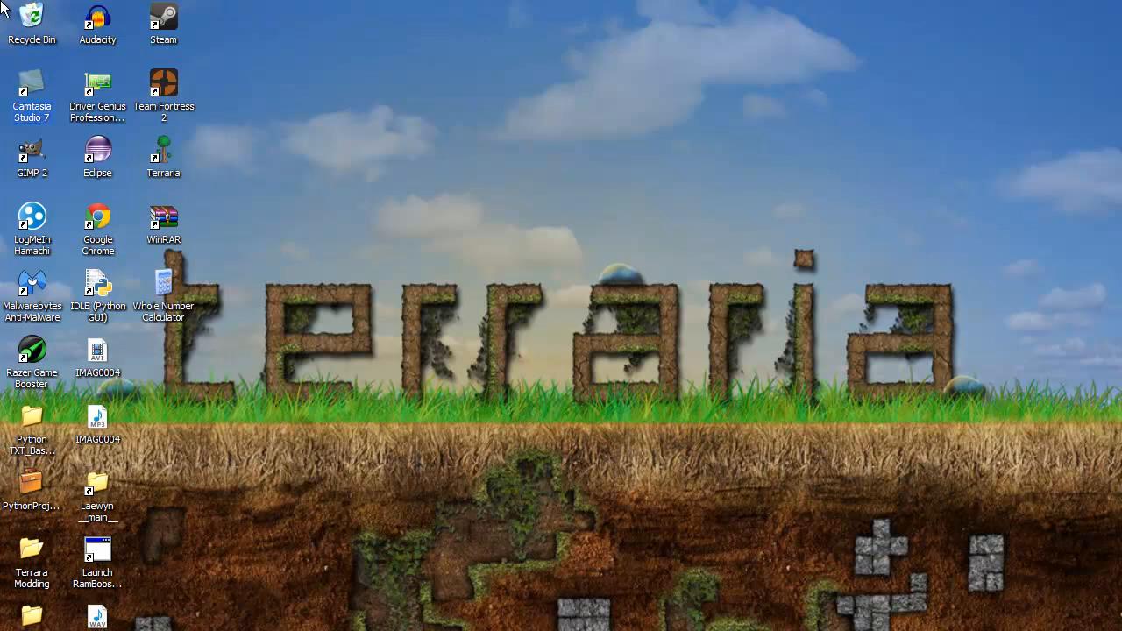
# Step: Write the imports 'import sys' and 'from tkinter import *' at the top of Test1
pyautogui.click(32, 84)
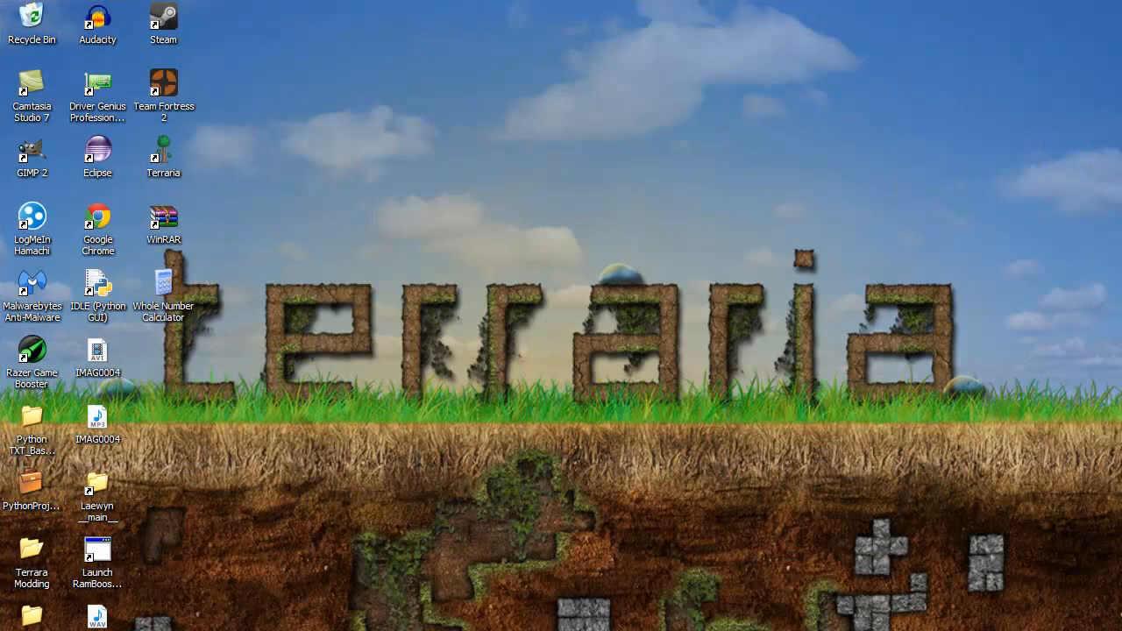
pyautogui.moveTo(289, 319)
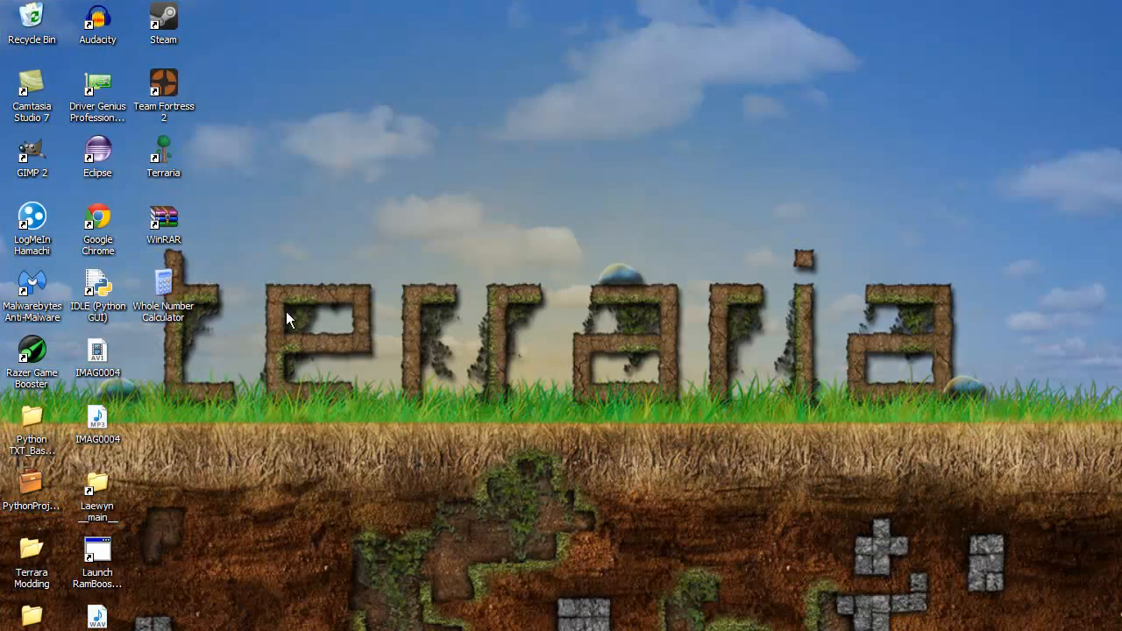
pyautogui.moveTo(130, 340)
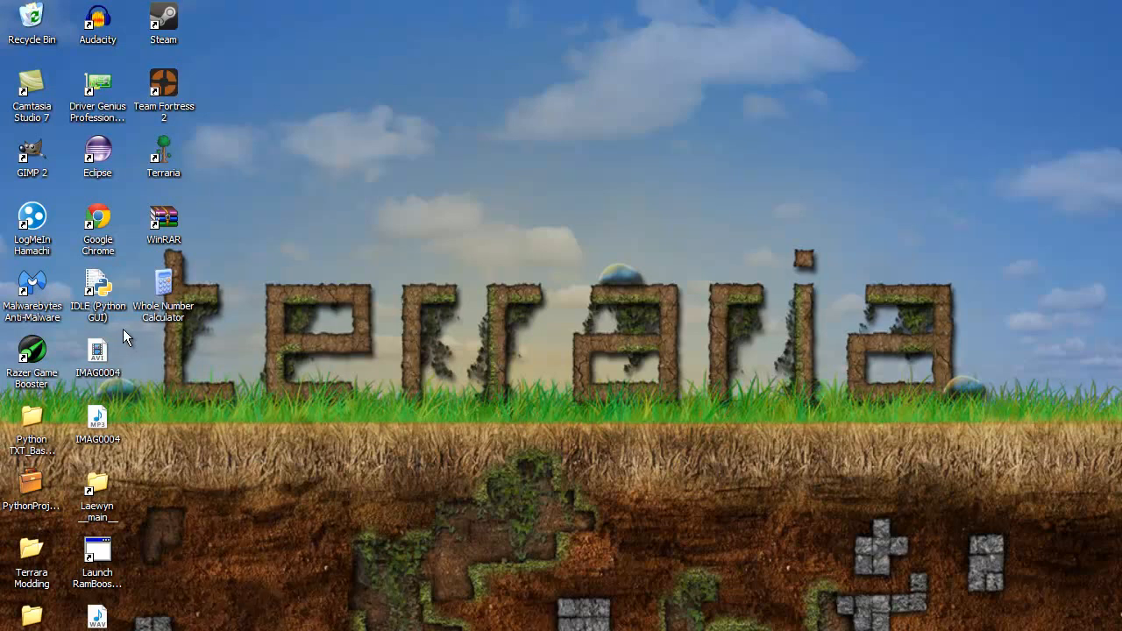
pyautogui.moveTo(102, 319)
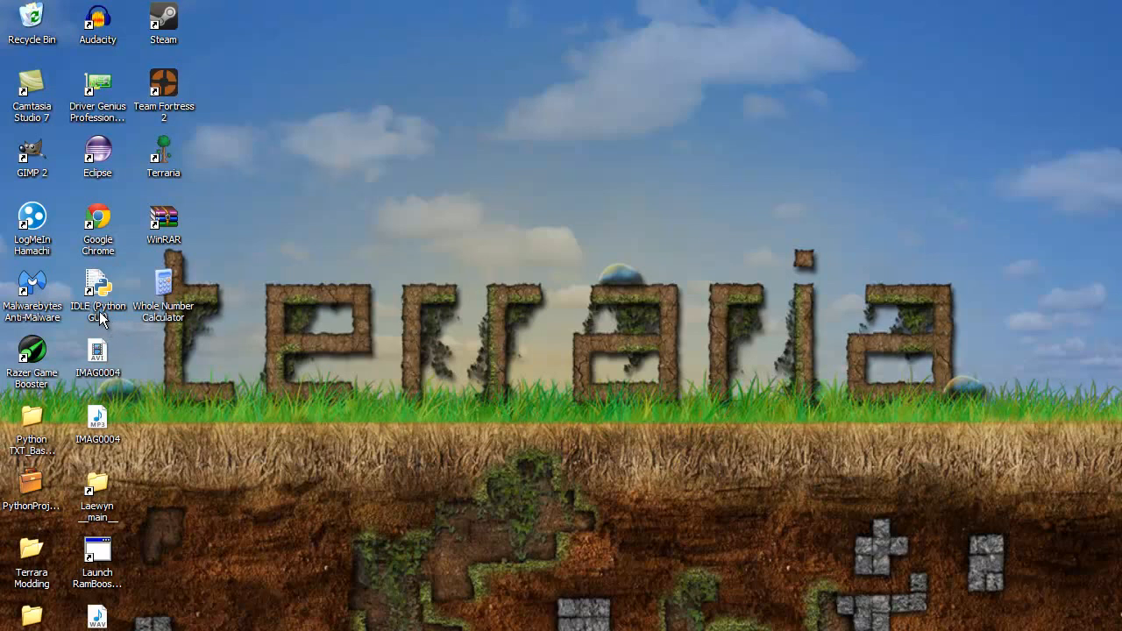
pyautogui.moveTo(103, 322)
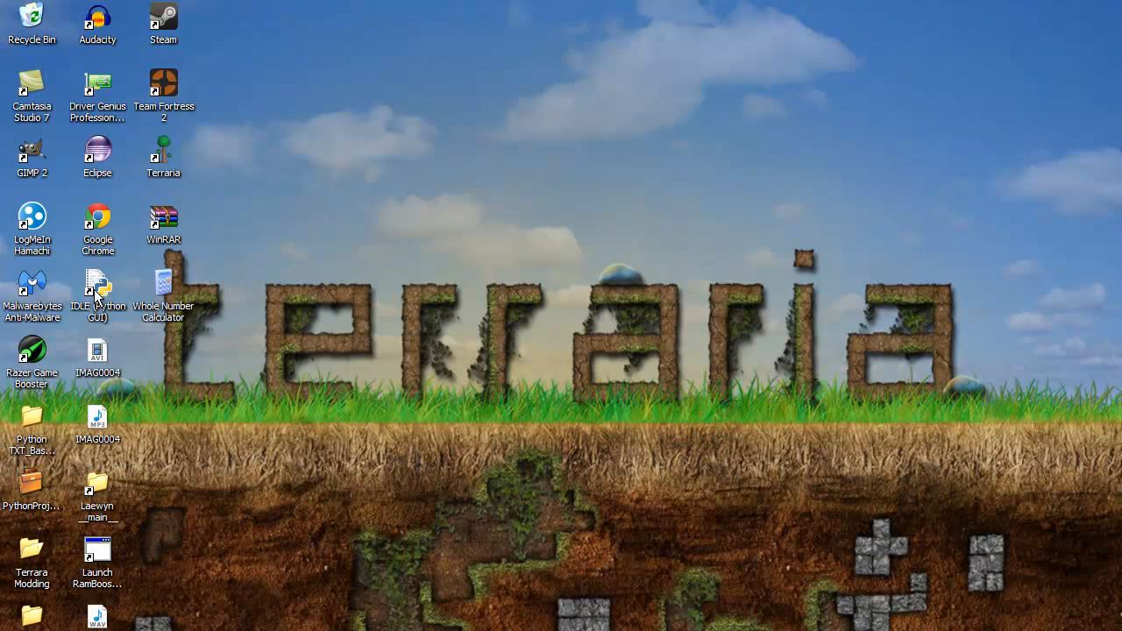
pyautogui.moveTo(147, 349)
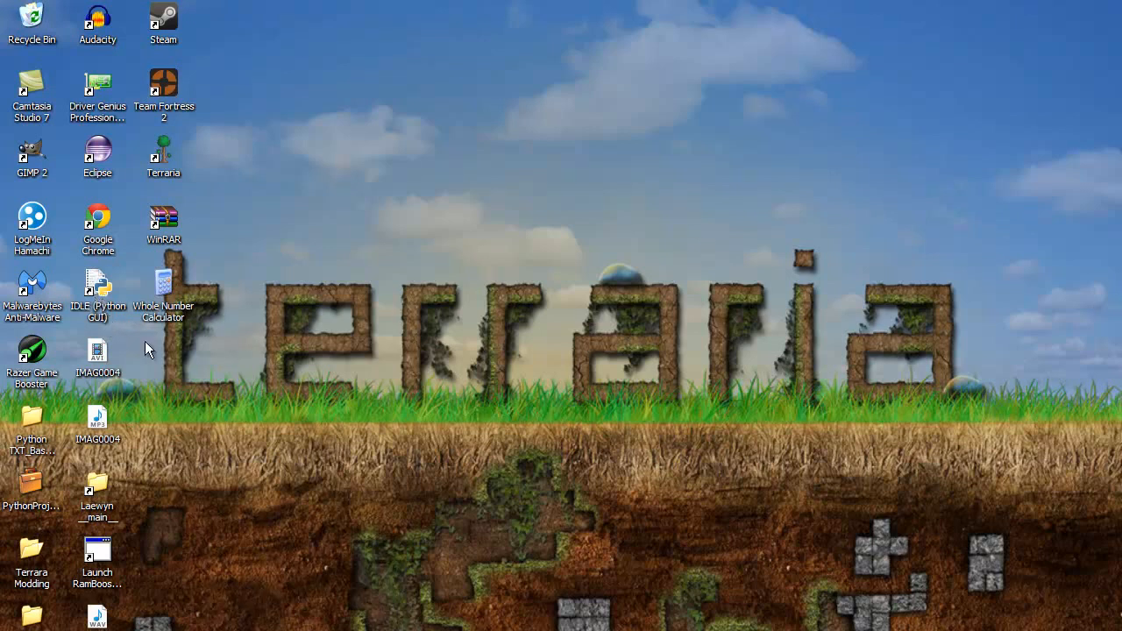
pyautogui.moveTo(535, 491)
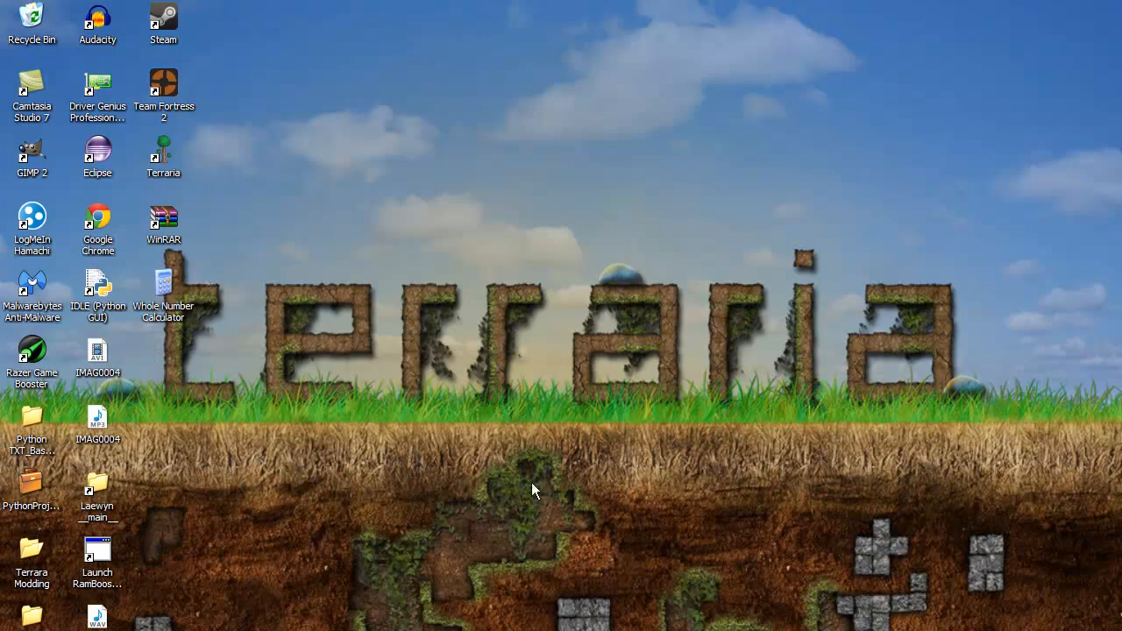
pyautogui.moveTo(347, 459)
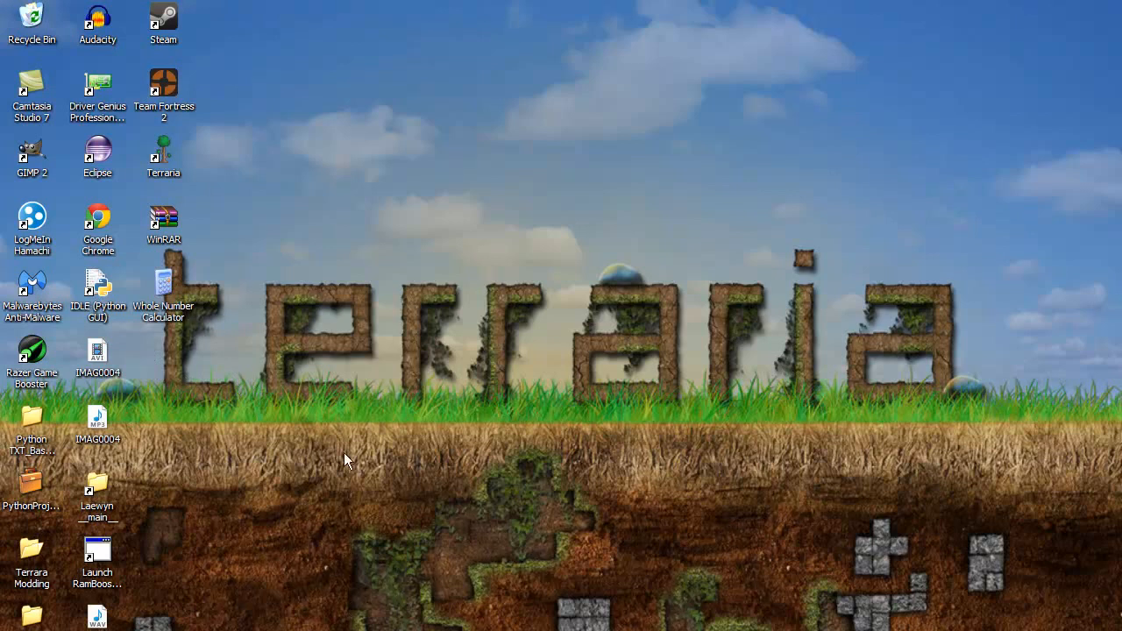
pyautogui.moveTo(477, 366)
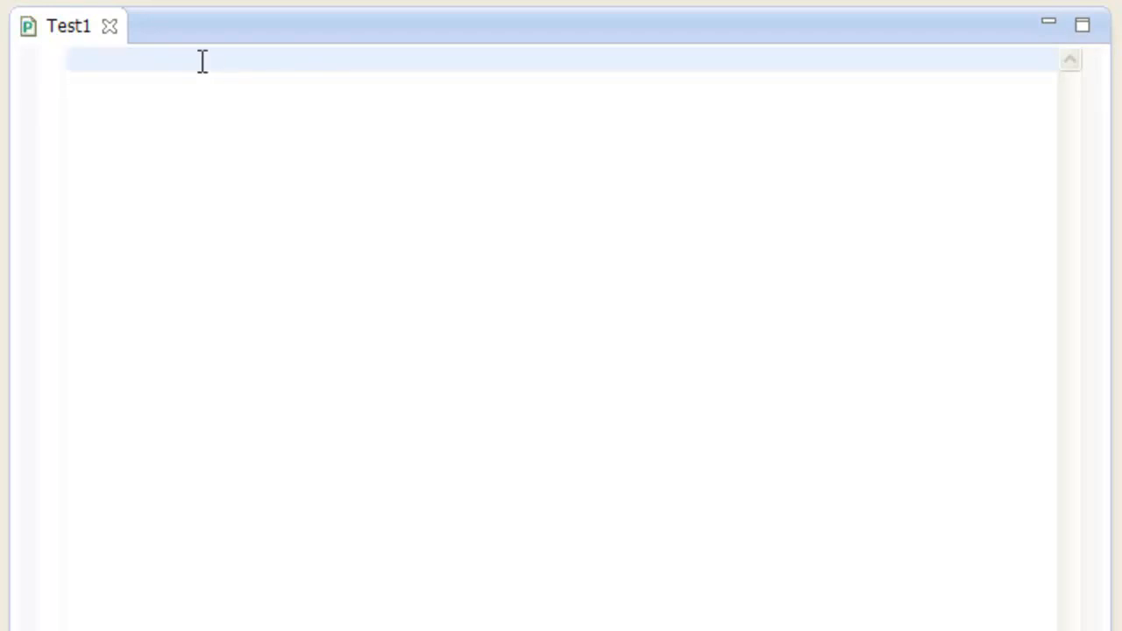
pyautogui.write('import')
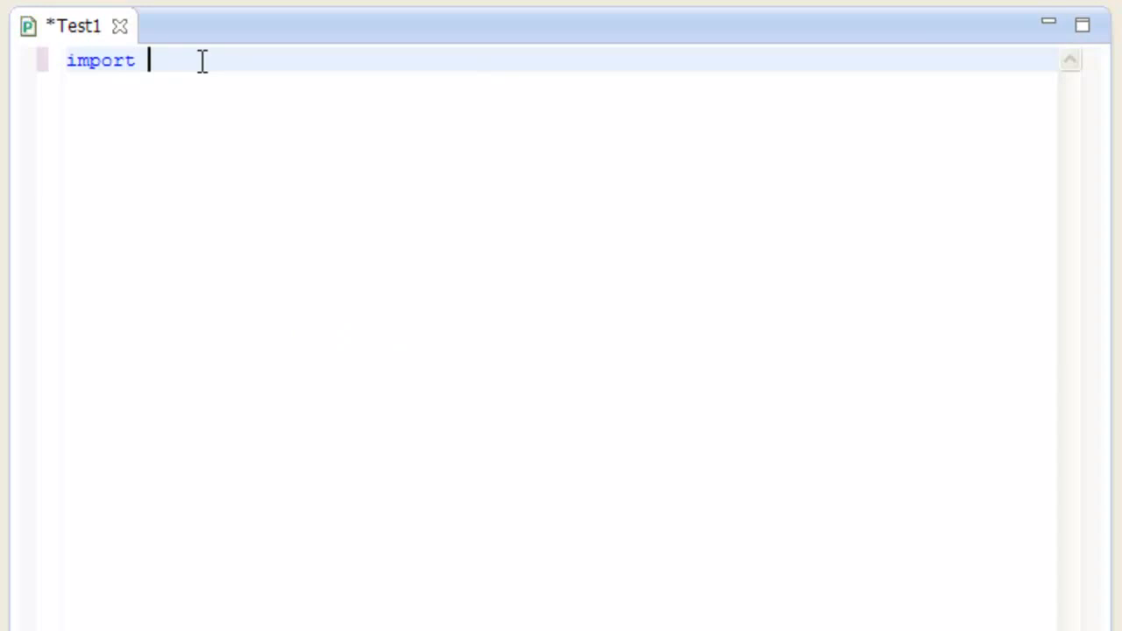
pyautogui.write('sys')
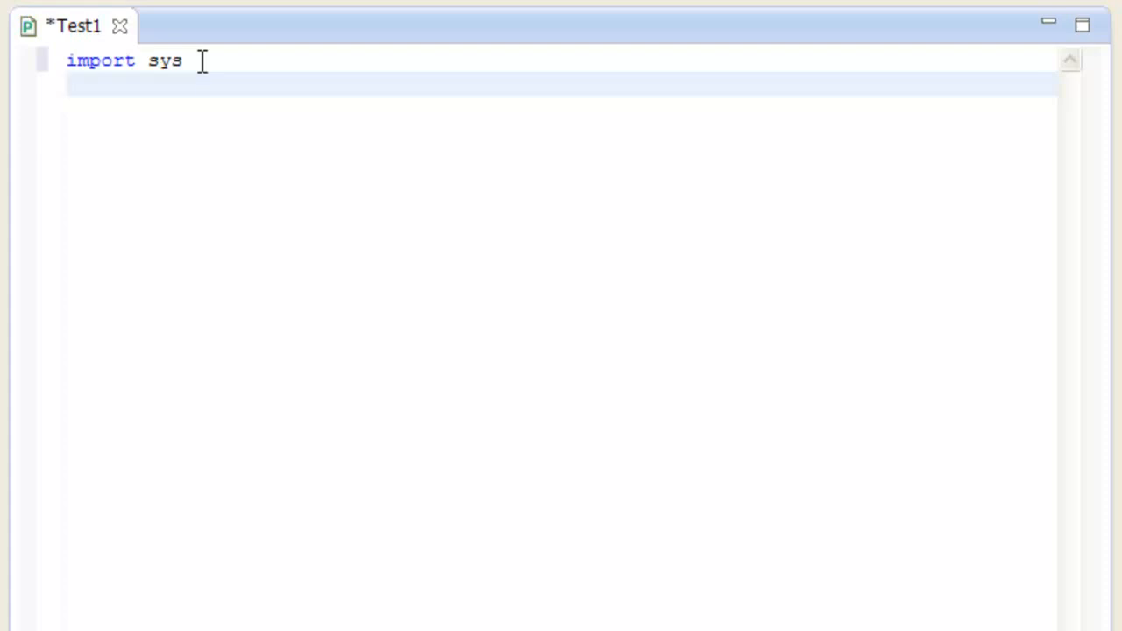
pyautogui.write('from t')
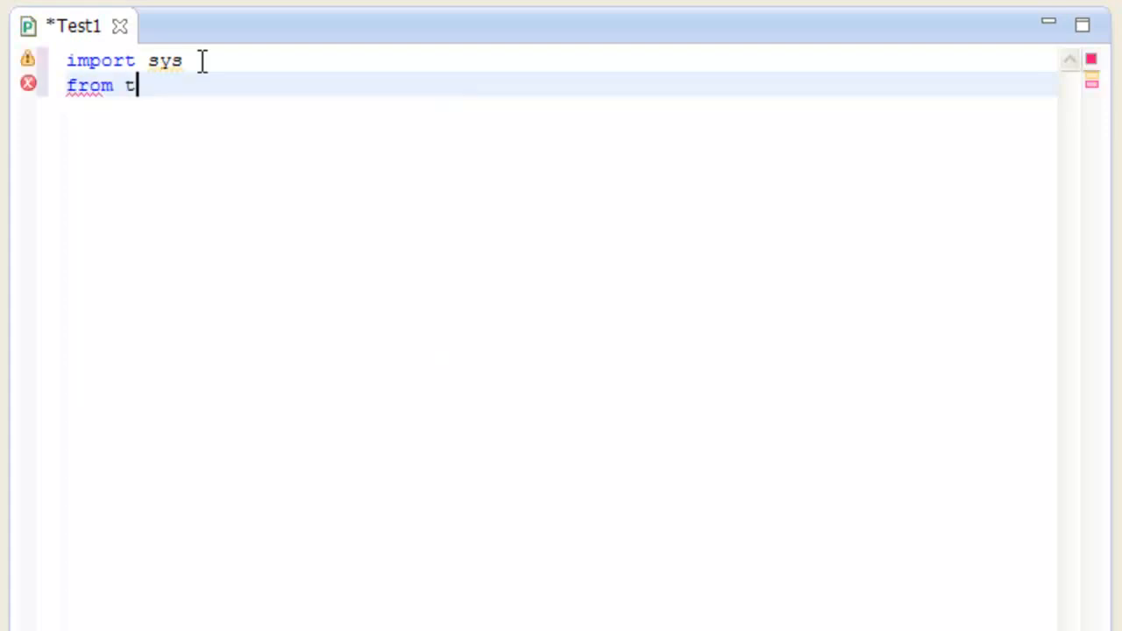
pyautogui.write('kinter')
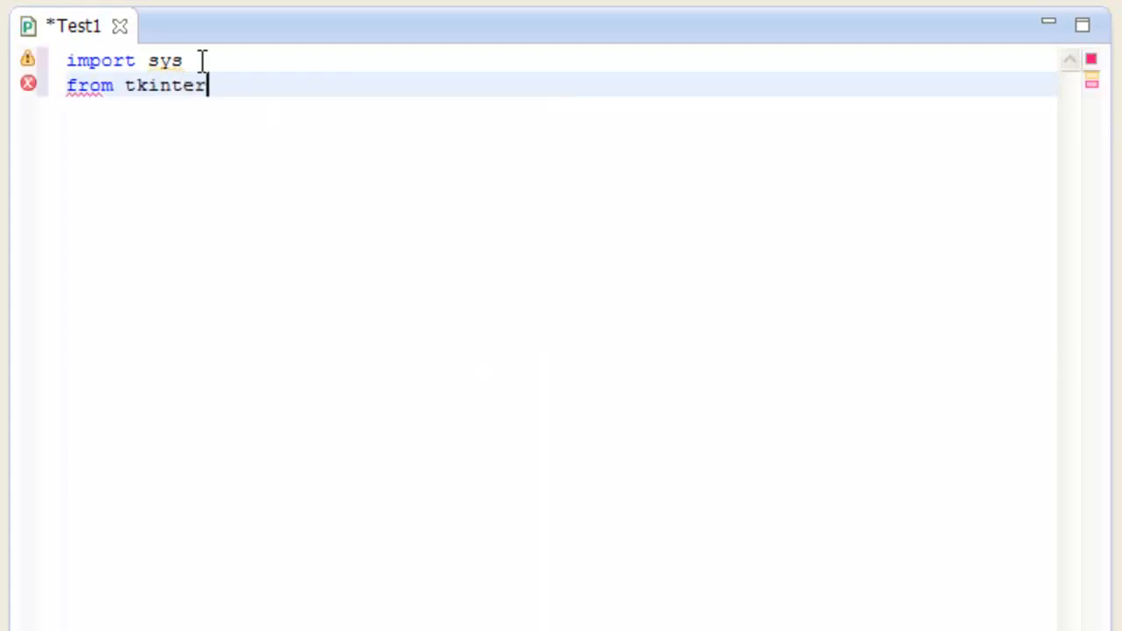
pyautogui.write('import')
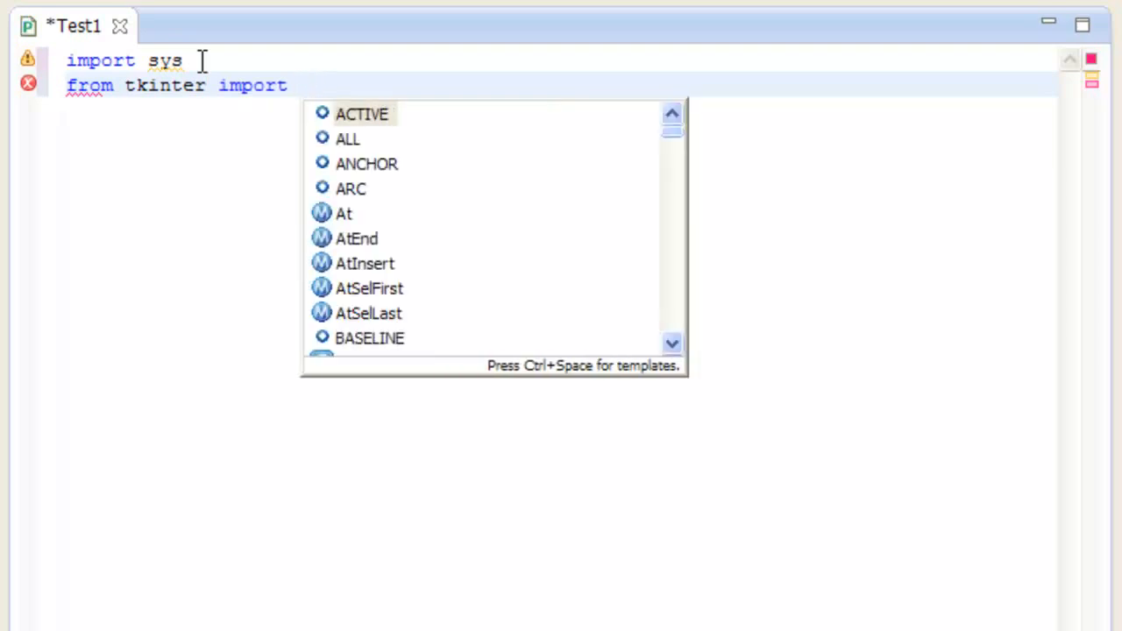
pyautogui.write('*')
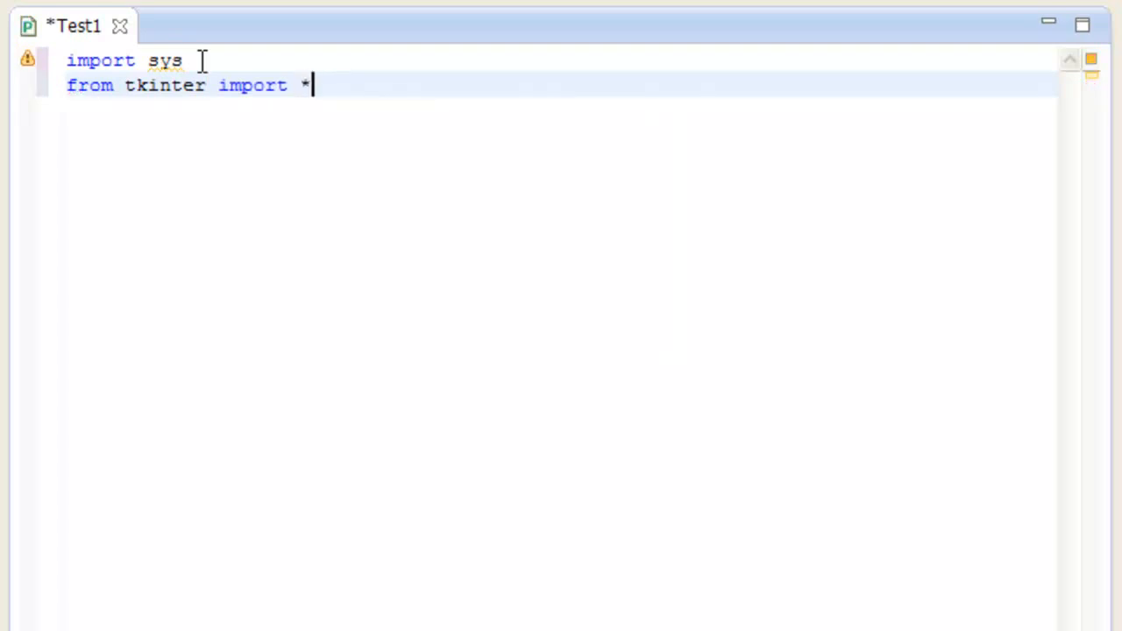
pyautogui.moveTo(318, 84)
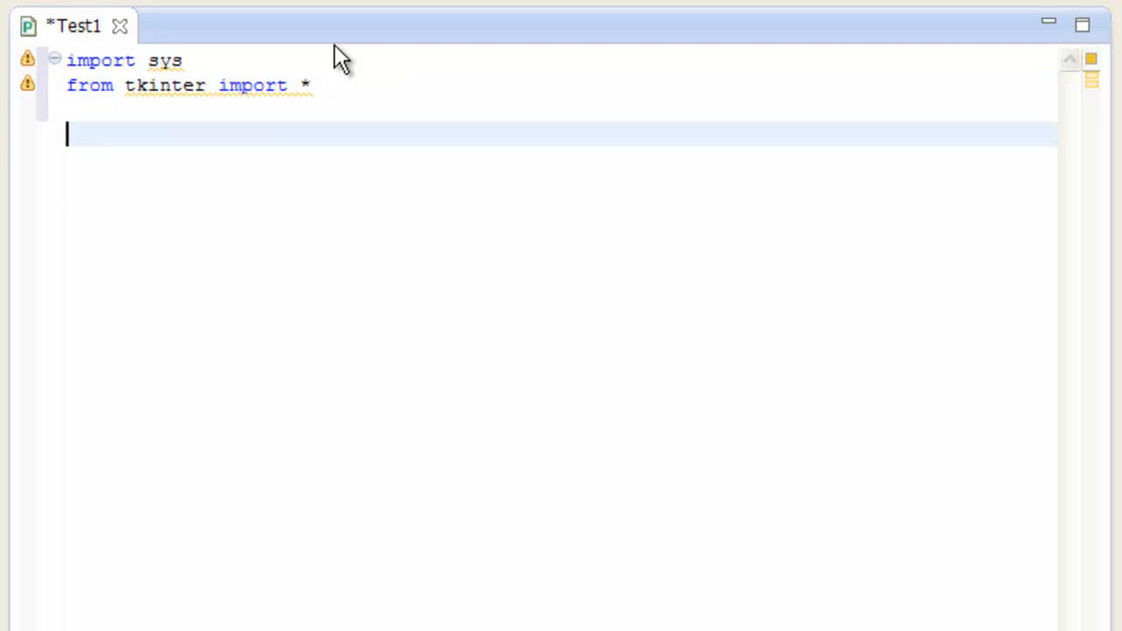
pyautogui.click(312, 84)
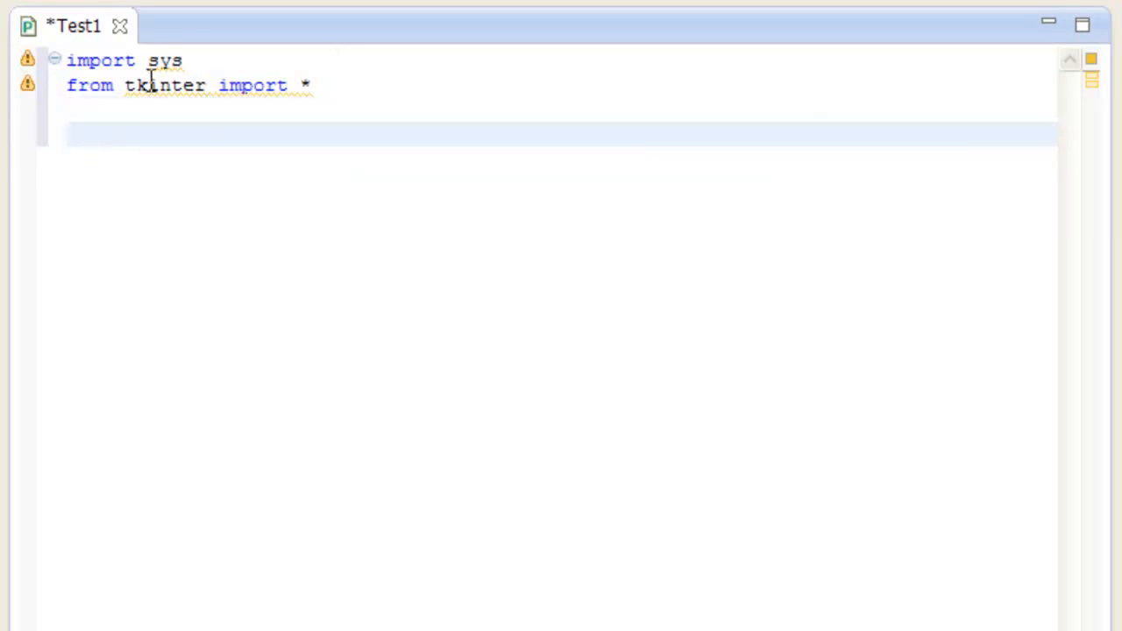
pyautogui.press('ctrl+a')
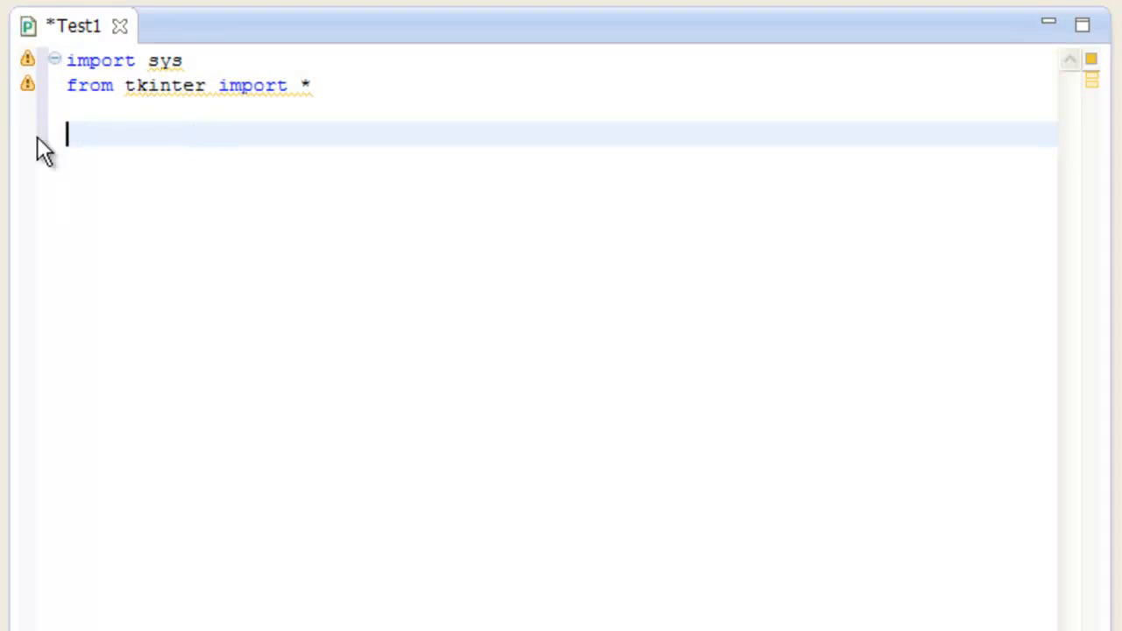
pyautogui.moveTo(364, 80)
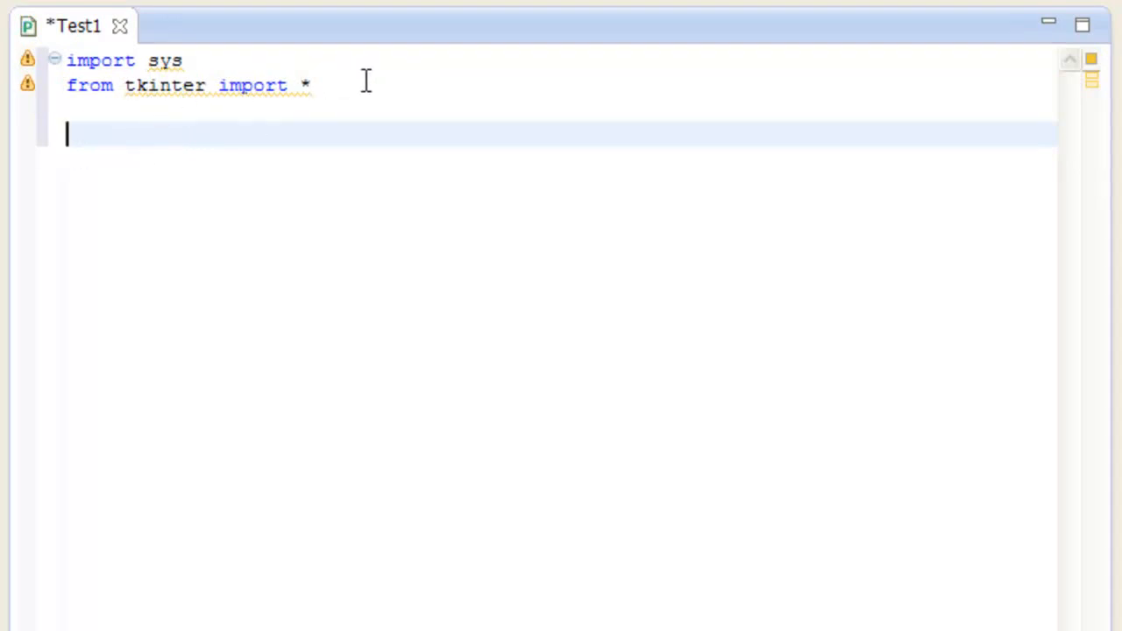
pyautogui.moveTo(230, 115)
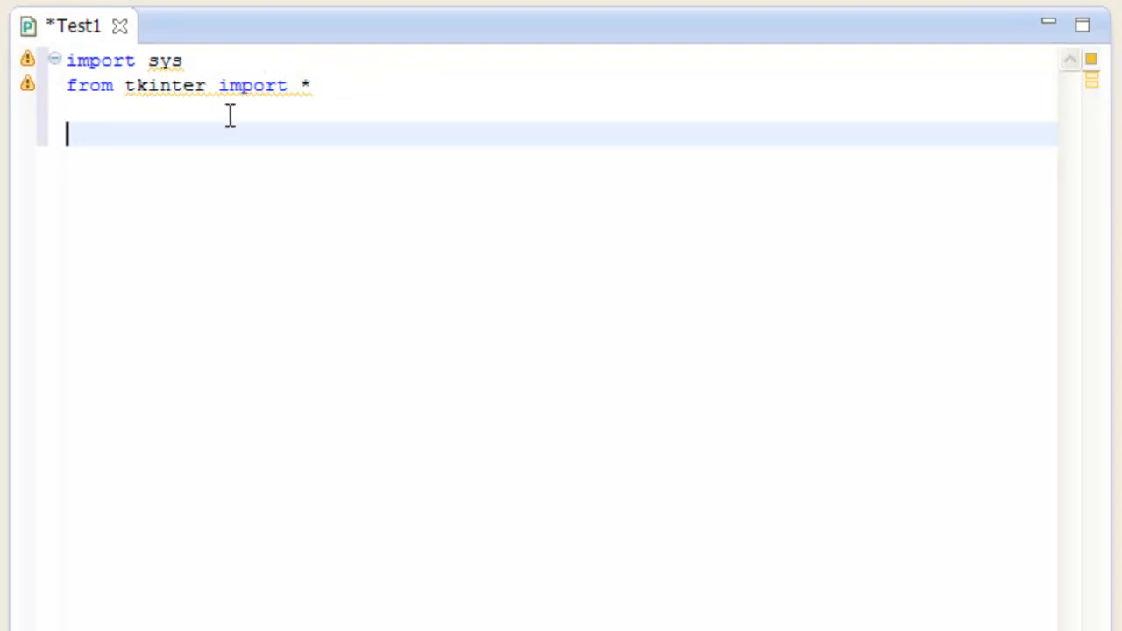
pyautogui.moveTo(256, 143)
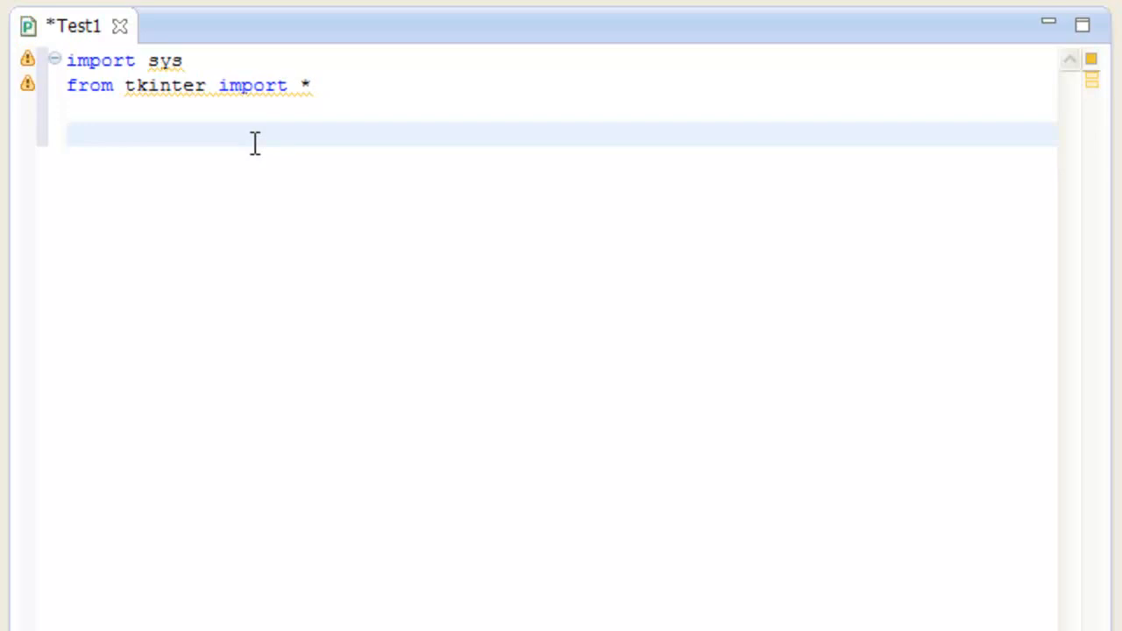
# Step: Create the main window with 'App = Tk()' below the imports
pyautogui.write('App')
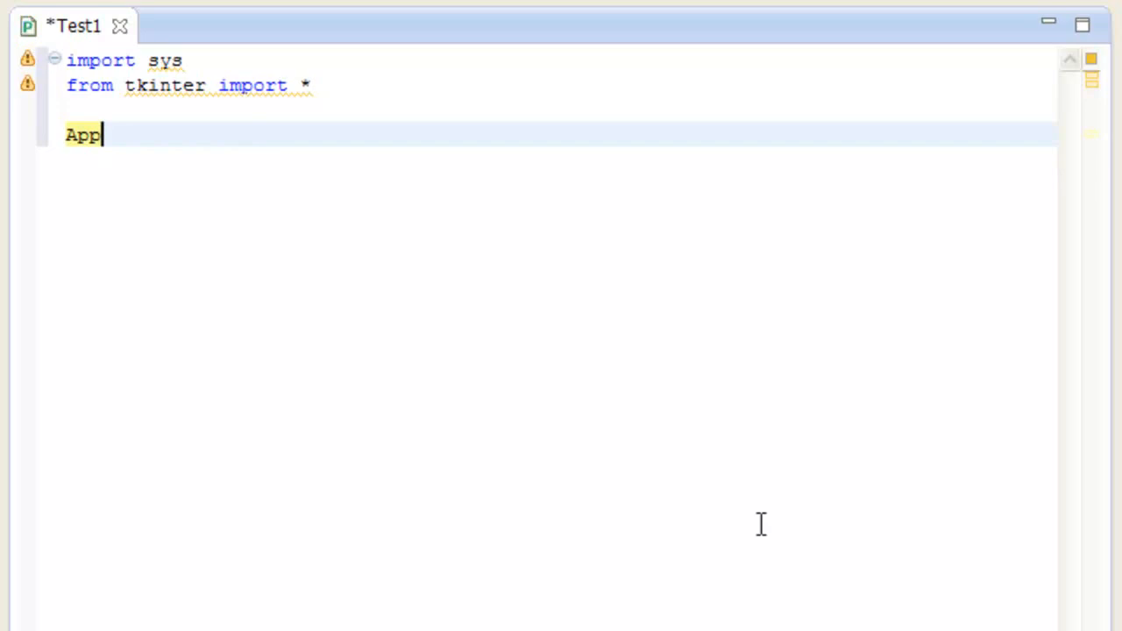
pyautogui.write('=')
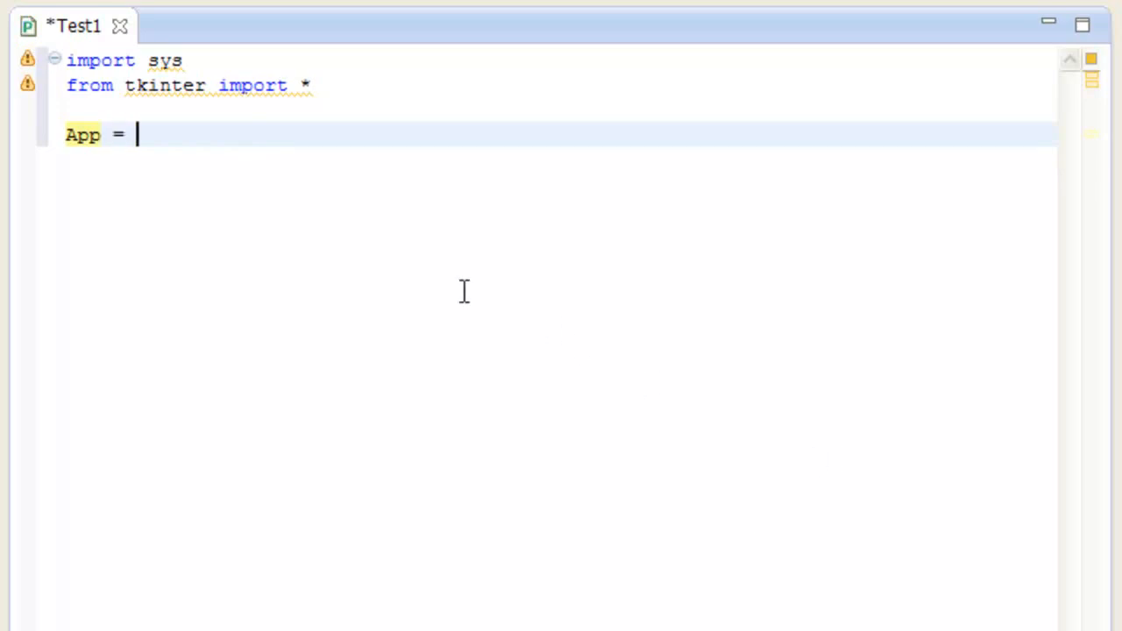
pyautogui.write('Tk')
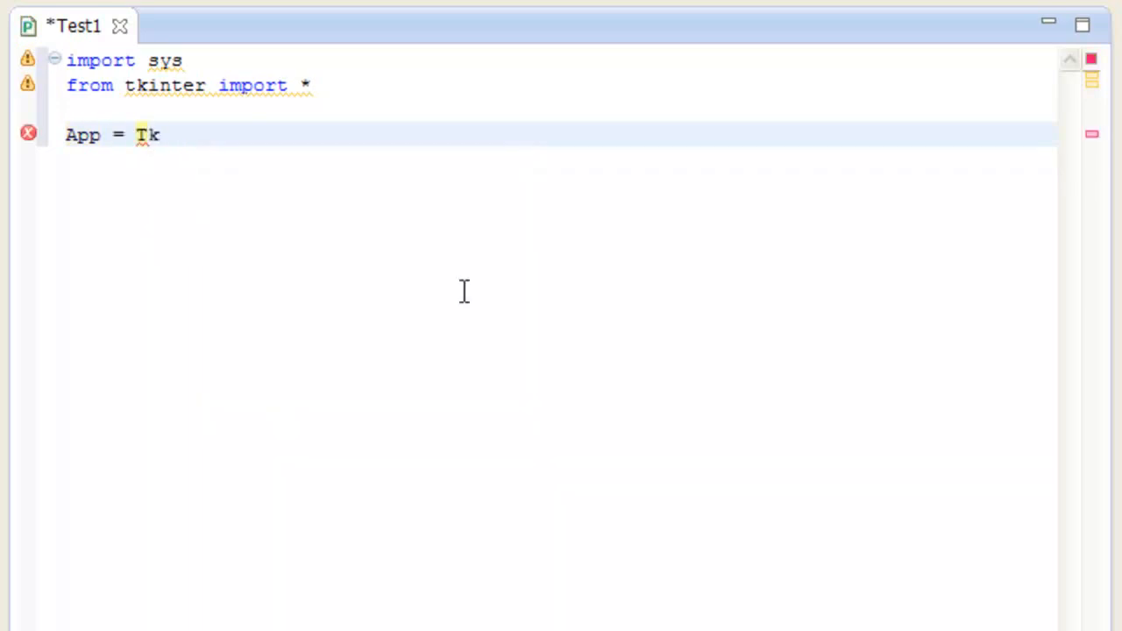
pyautogui.write('()')
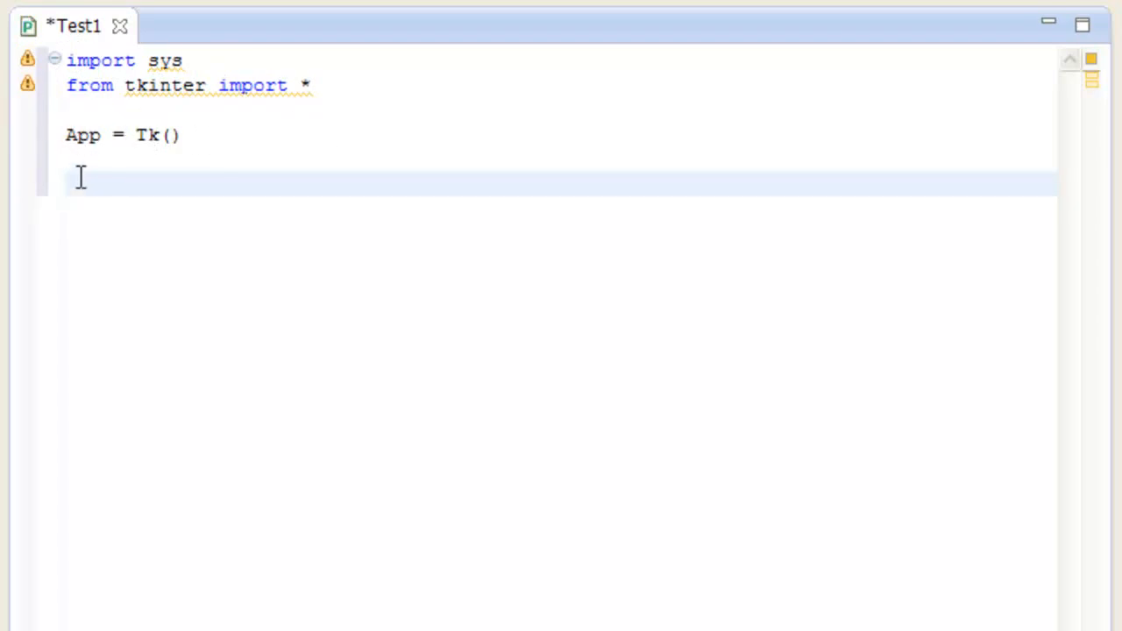
# Step: Size the window with App.geometry("600x400") beneath the Tk creation
pyautogui.write('App')
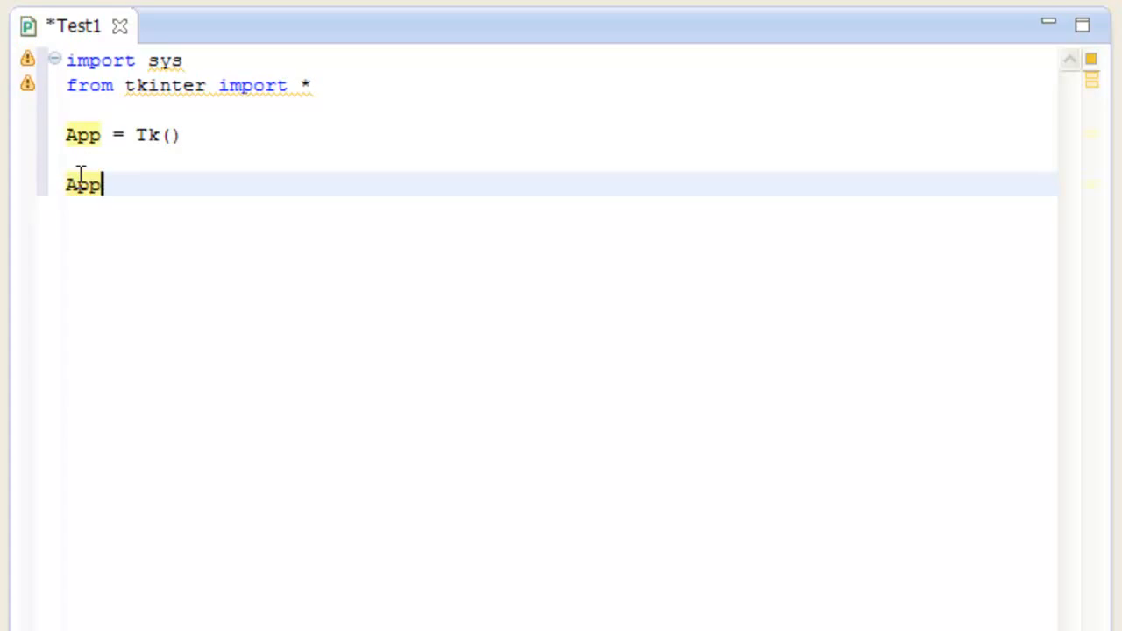
pyautogui.write('.')
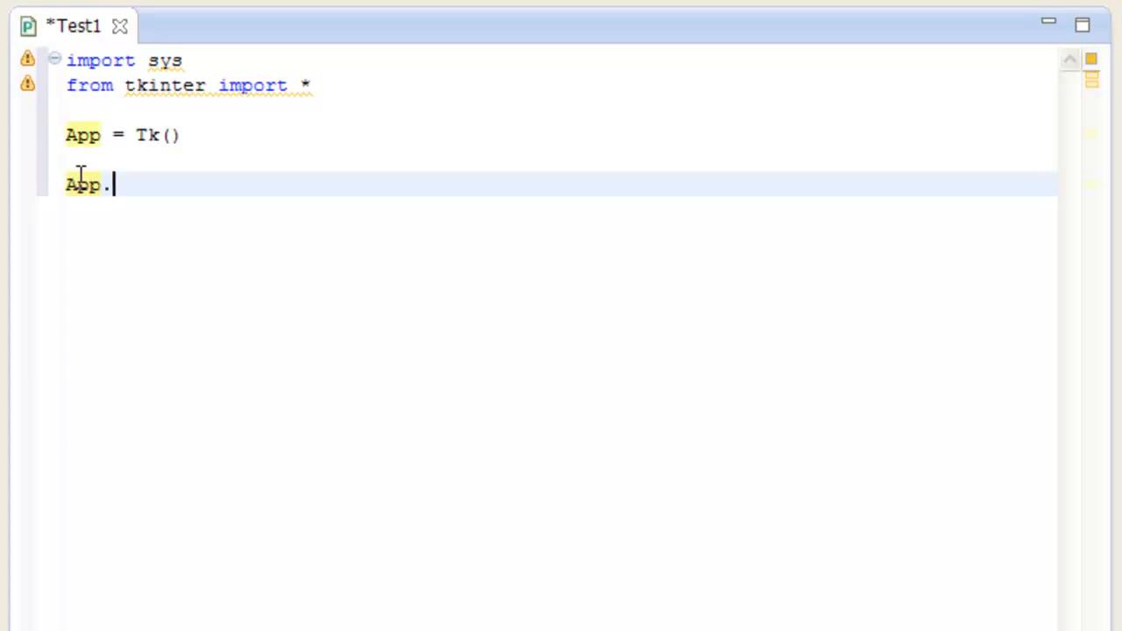
pyautogui.write('geometry(newGeometry')
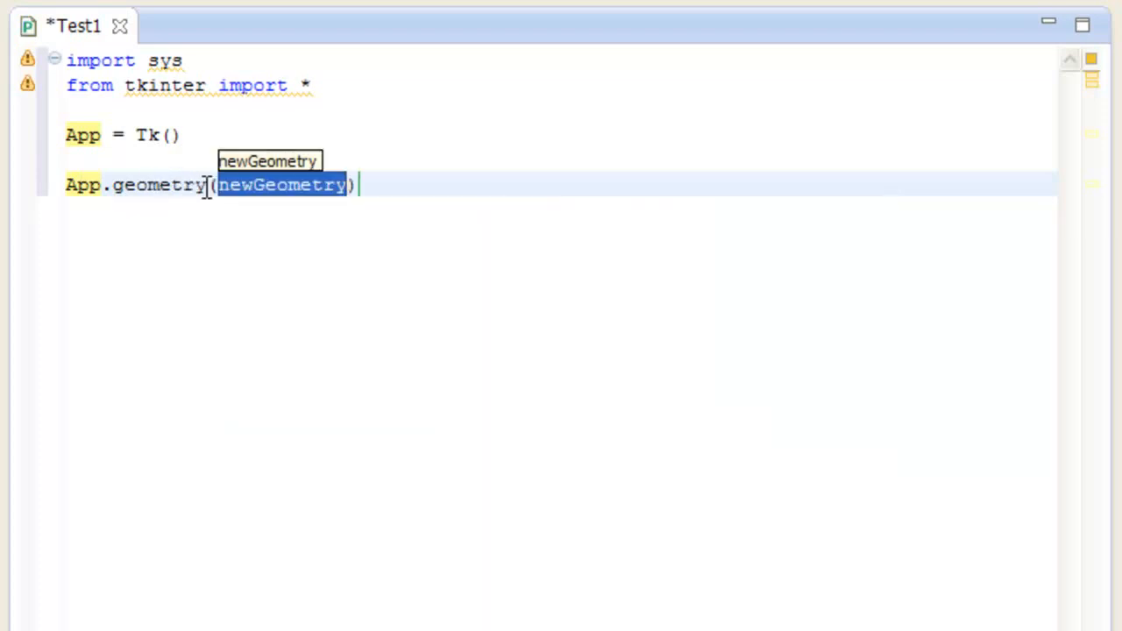
pyautogui.press('Delete')
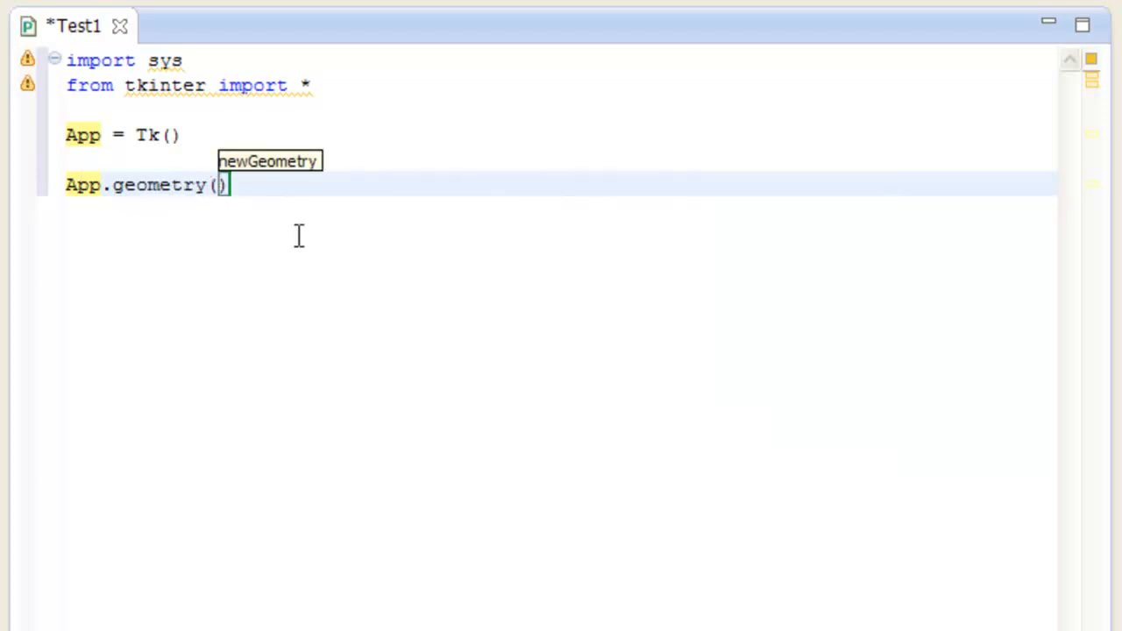
pyautogui.write('""')
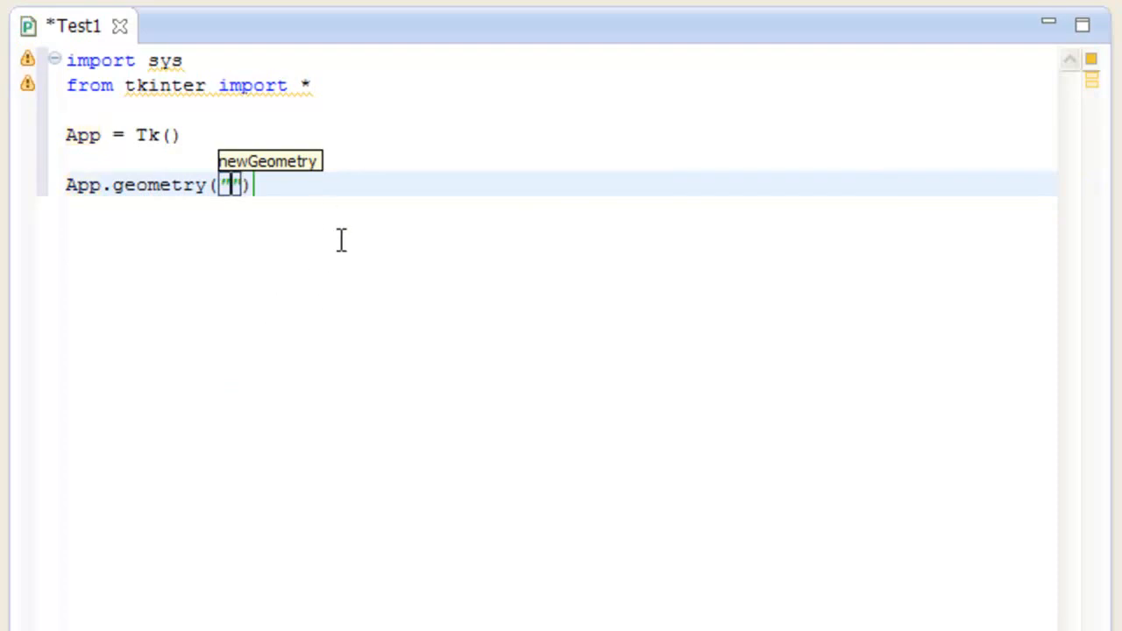
pyautogui.write('600x400')
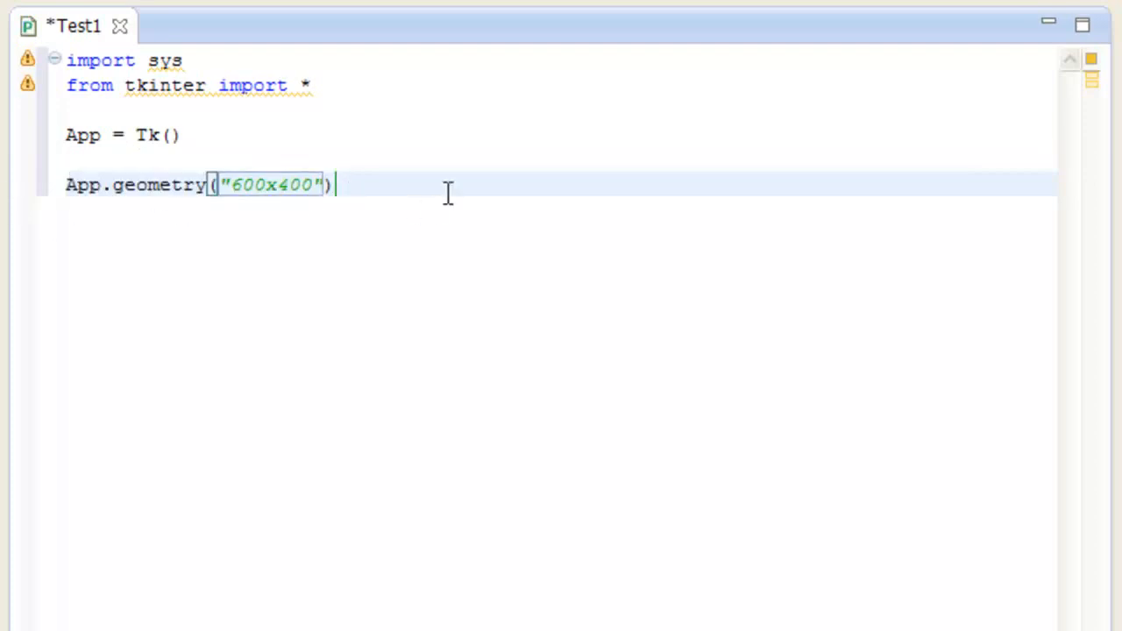
pyautogui.moveTo(389, 192)
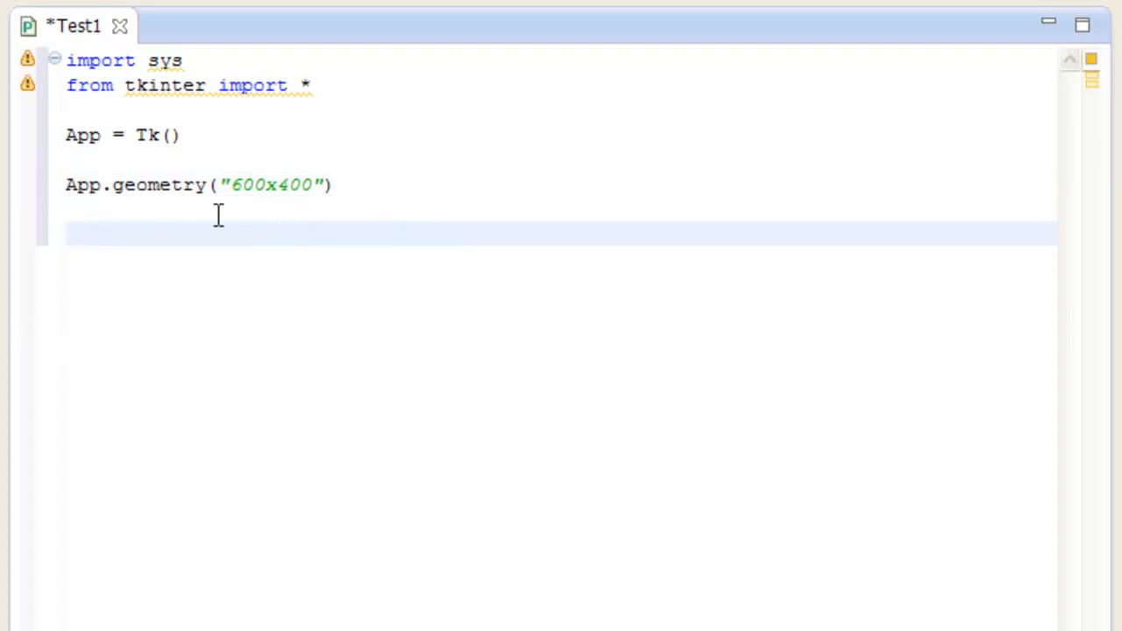
pyautogui.moveTo(515, 71)
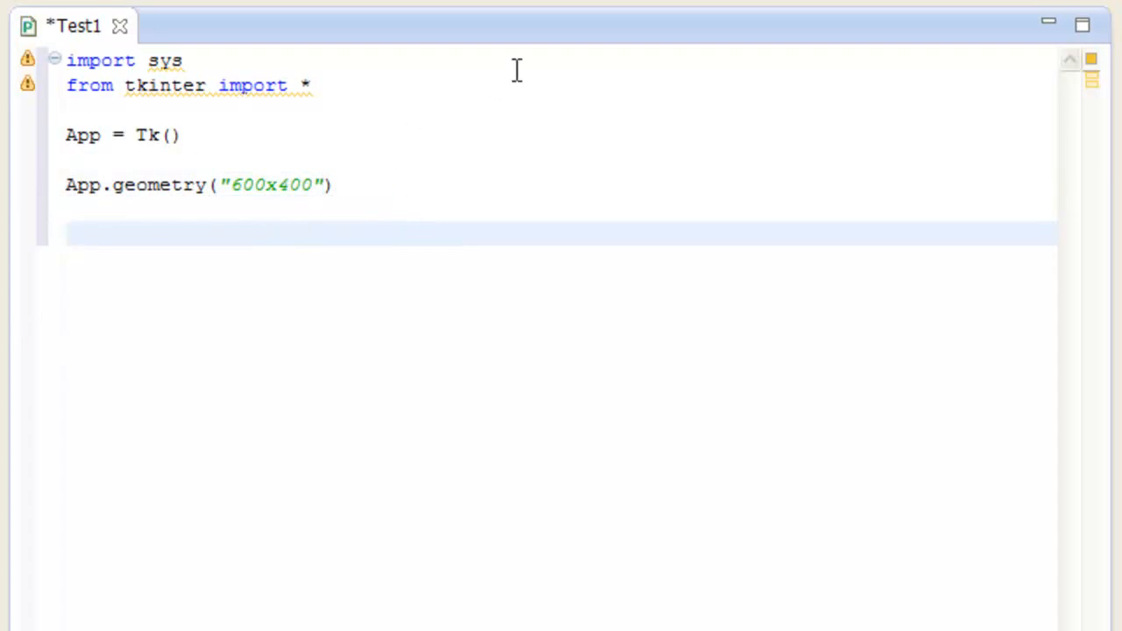
# Step: End the script with App.mainloop(), run it to show the empty window, then close it
pyautogui.write('App')
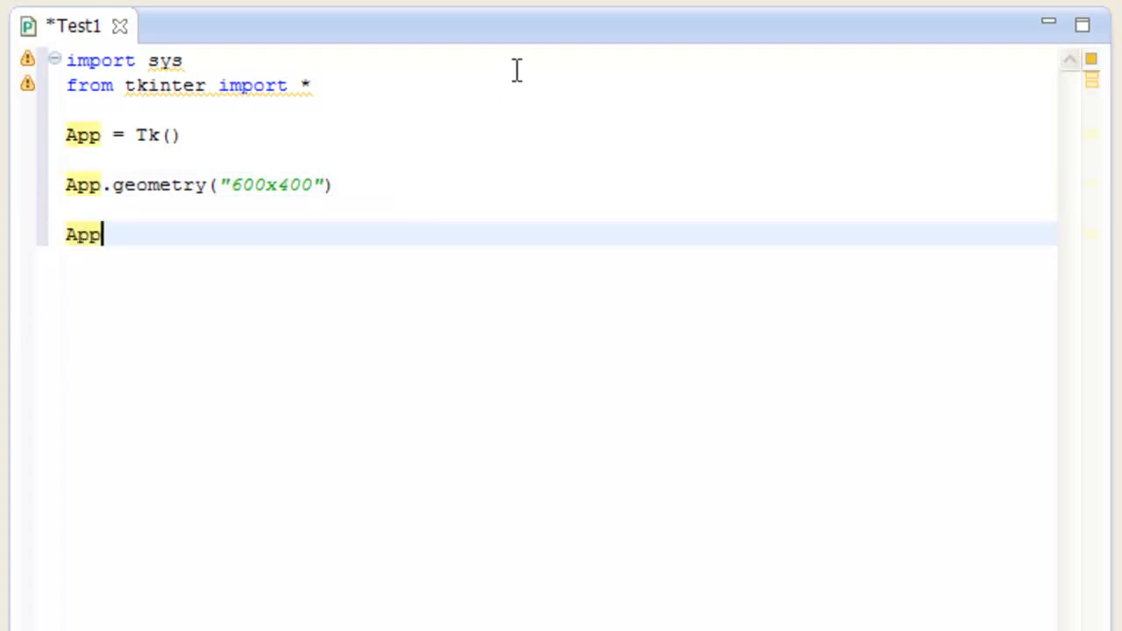
pyautogui.write('.mainloop(')
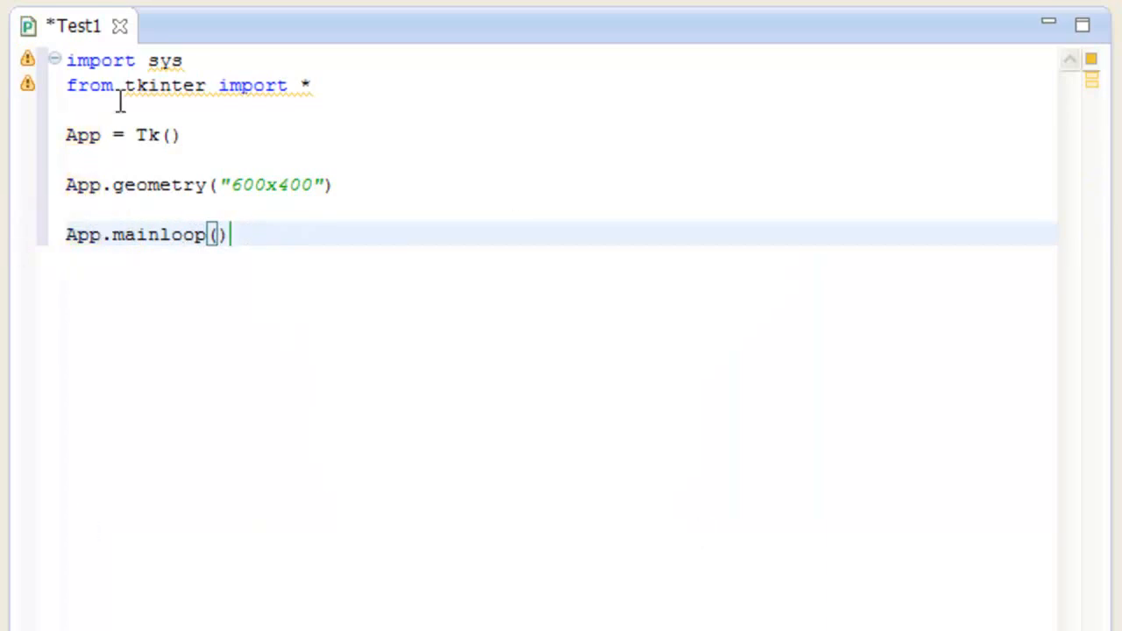
pyautogui.moveTo(212, 382)
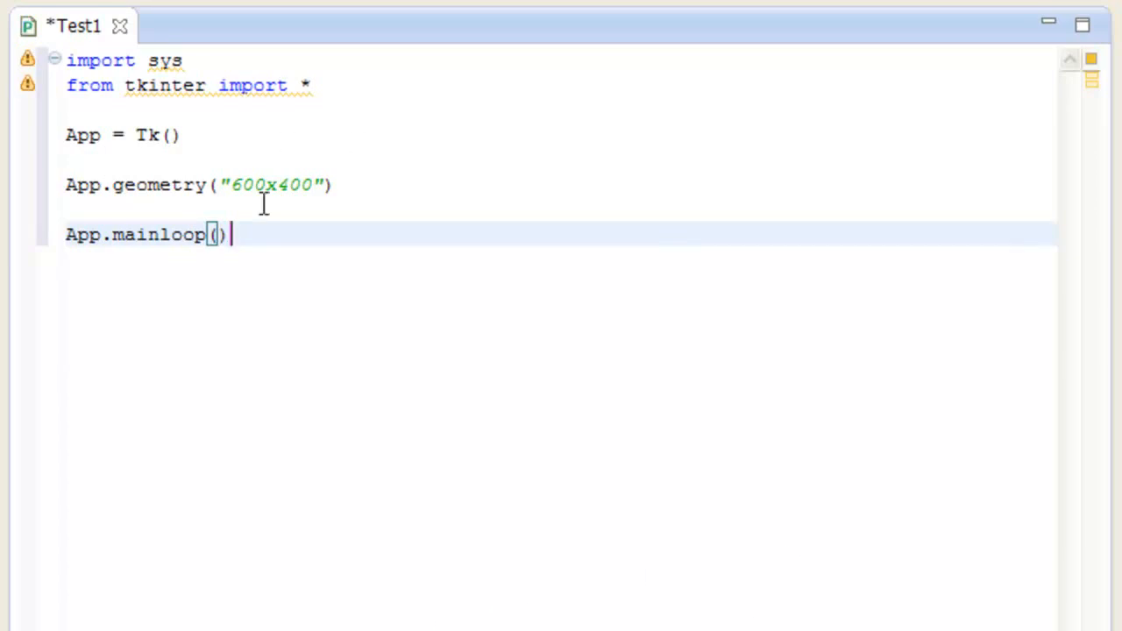
pyautogui.moveTo(271, 235)
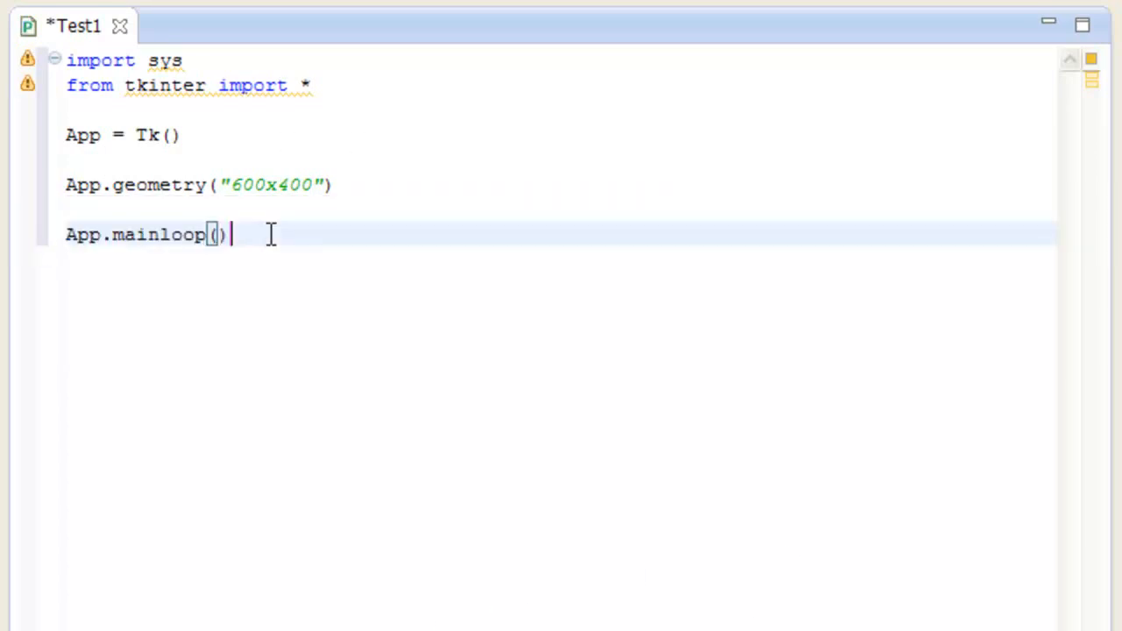
pyautogui.moveTo(261, 259)
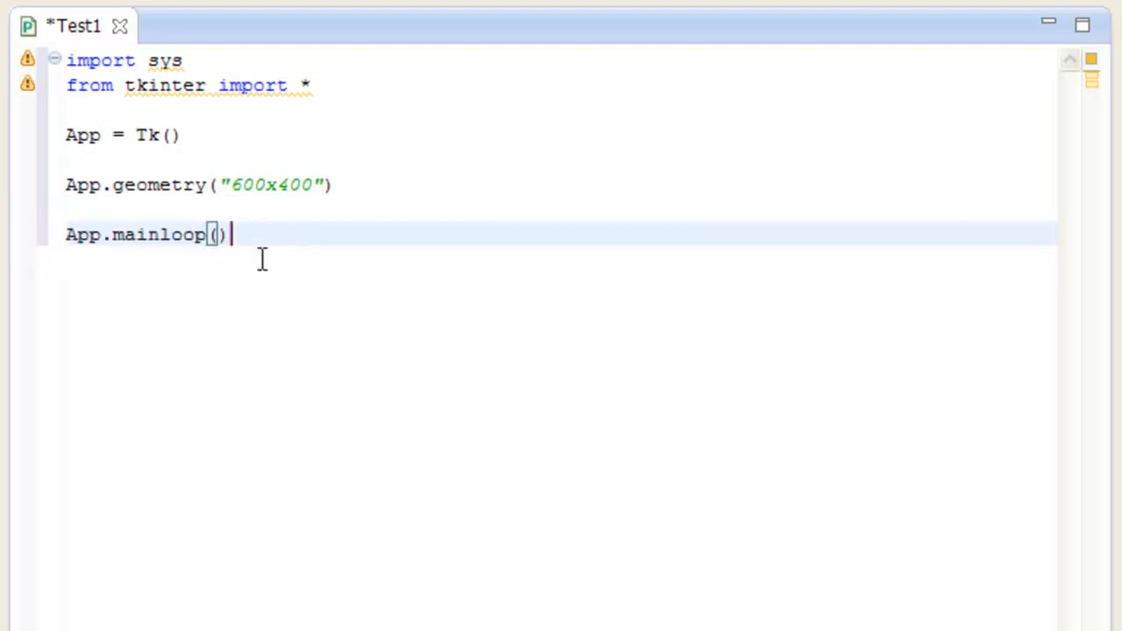
pyautogui.moveTo(315, 301)
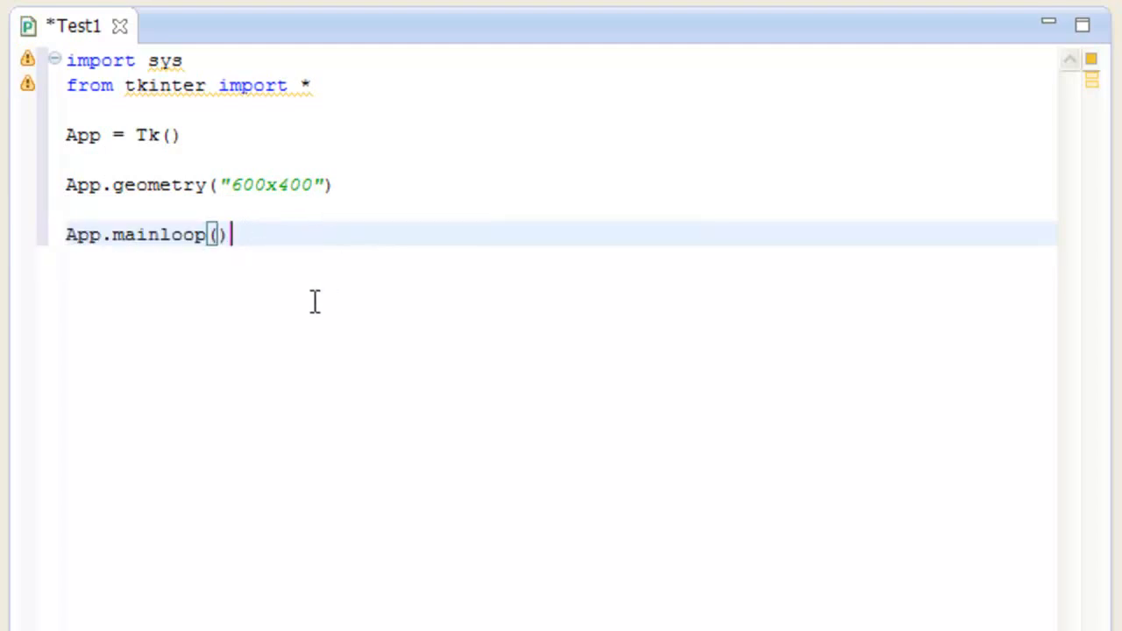
pyautogui.moveTo(274, 289)
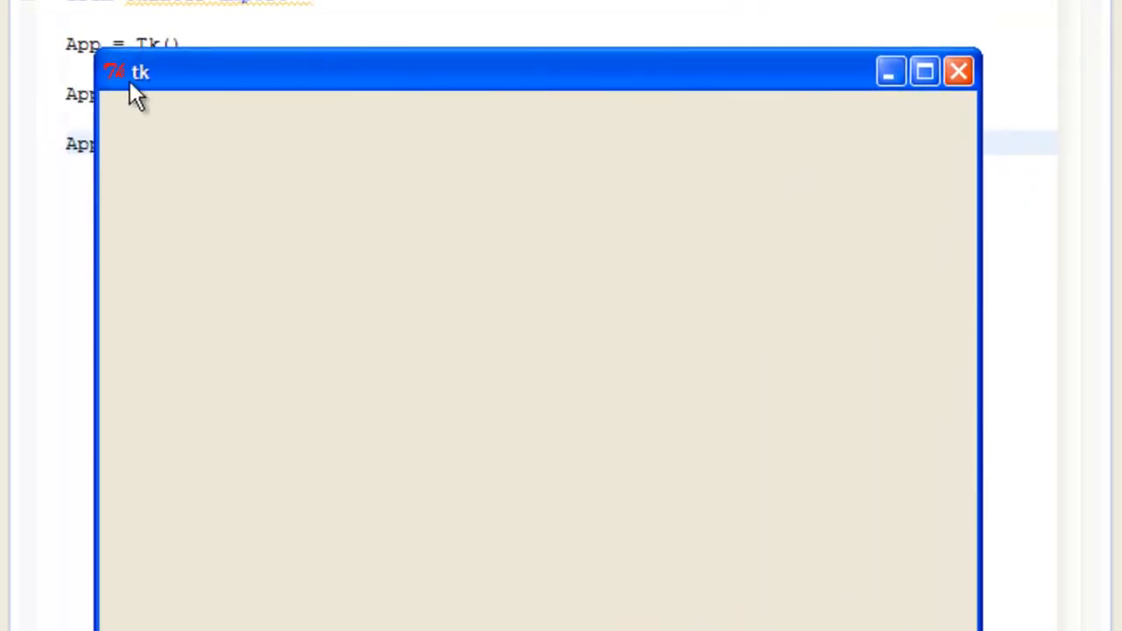
pyautogui.moveTo(868, 149)
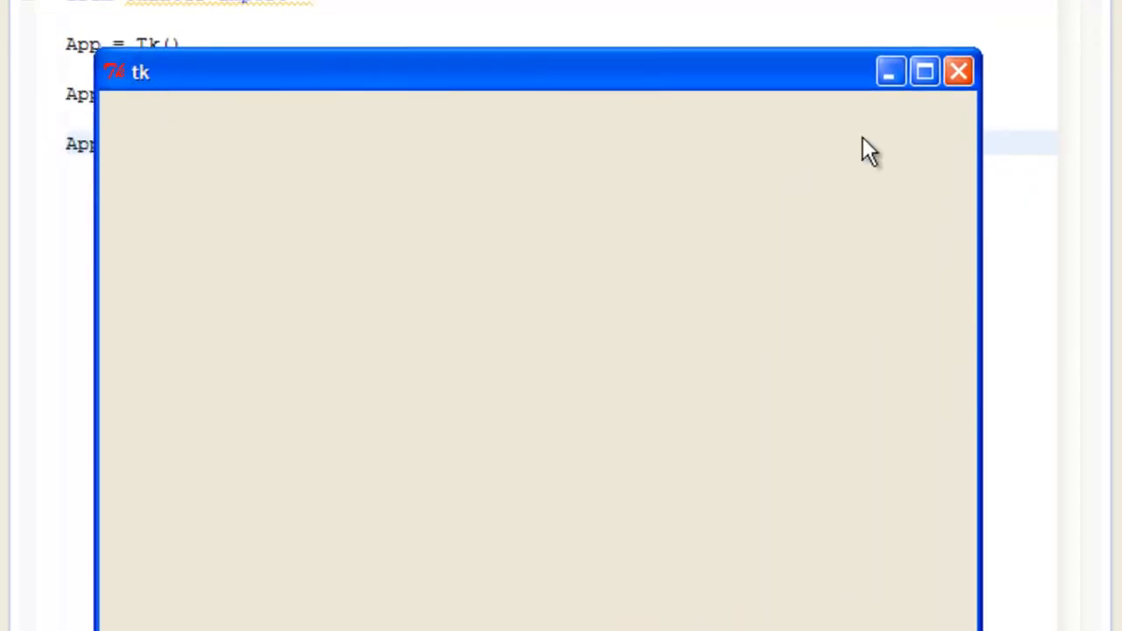
pyautogui.moveTo(732, 189)
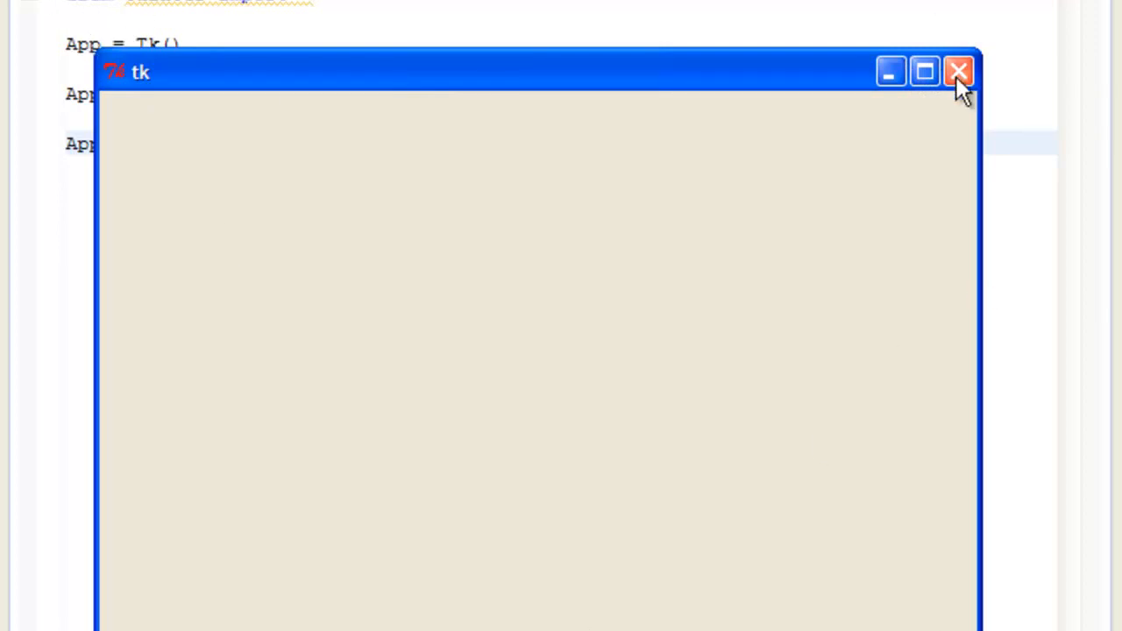
pyautogui.moveTo(890, 84)
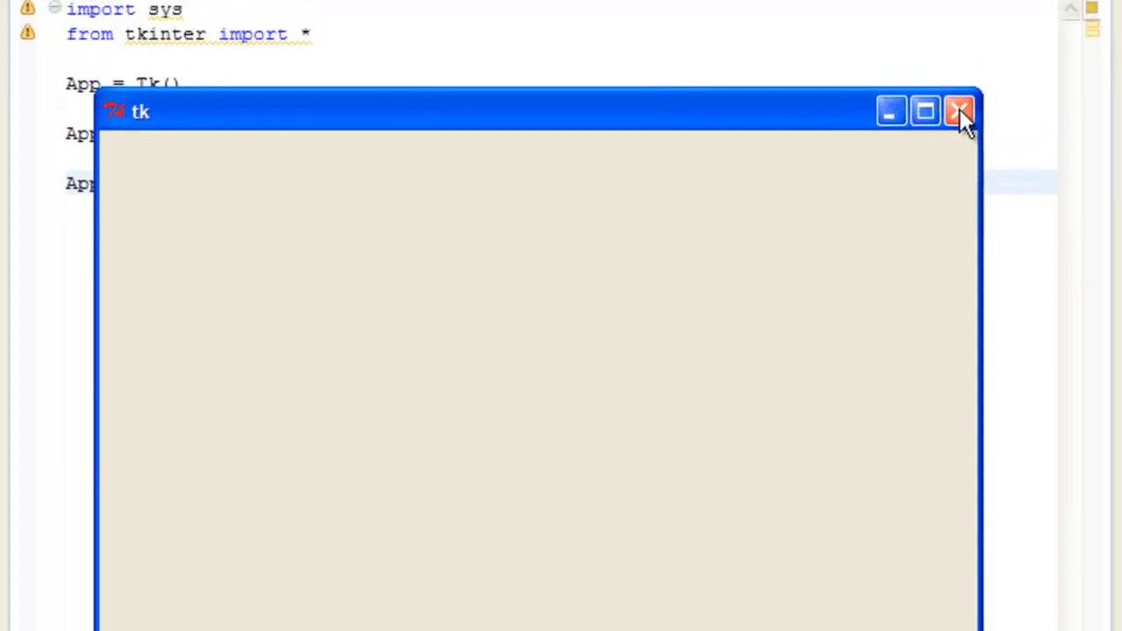
pyautogui.click(958, 112)
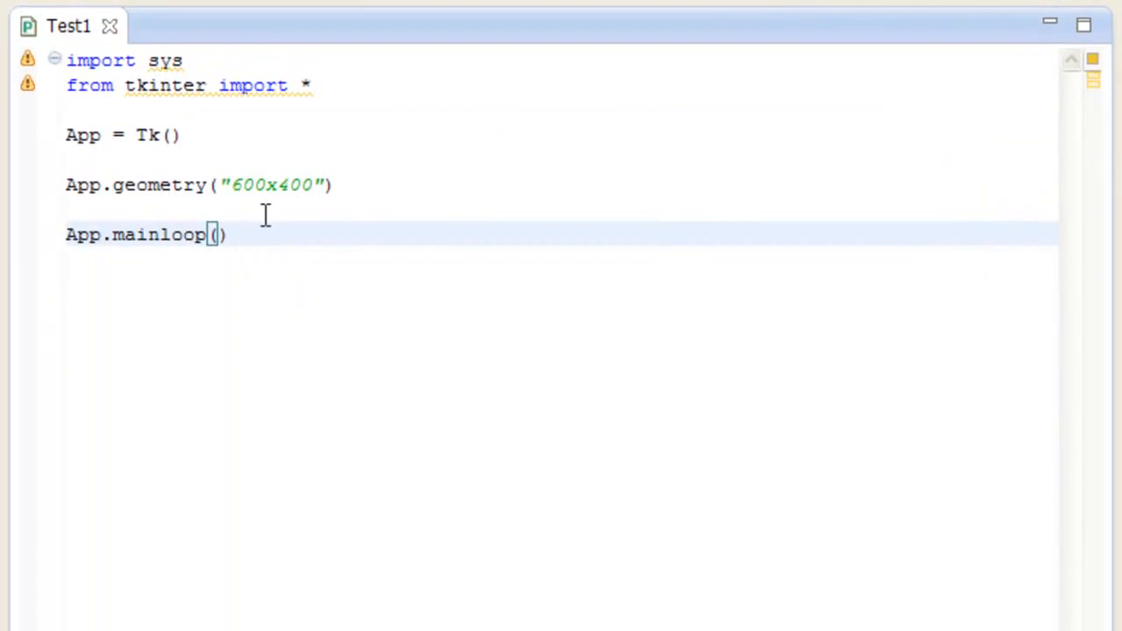
pyautogui.click(319, 186)
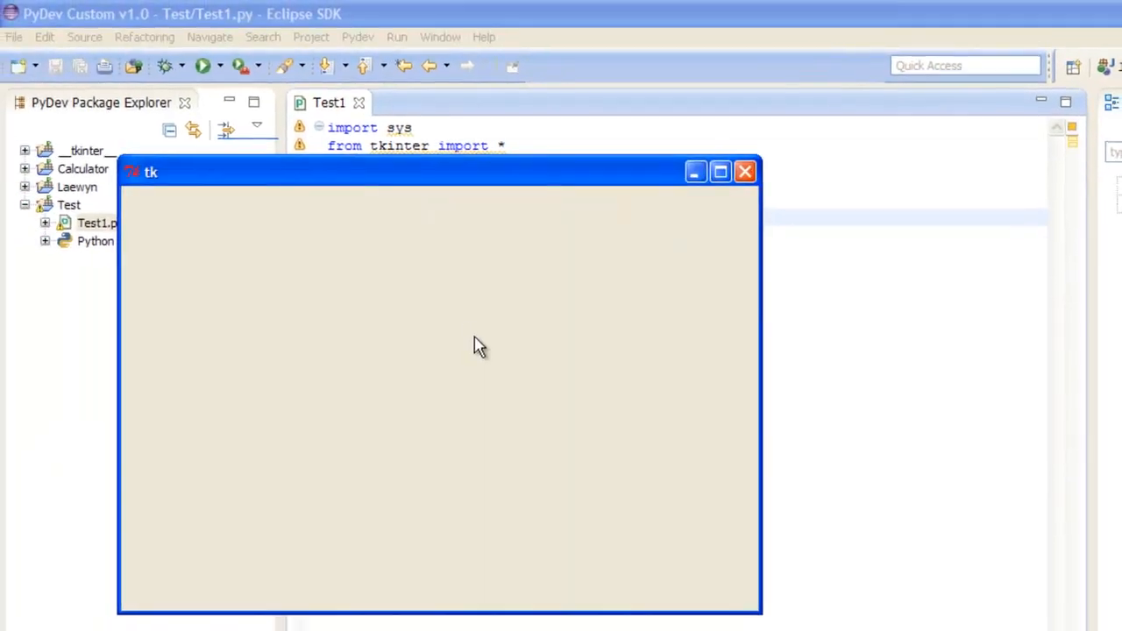
pyautogui.moveTo(121, 168)
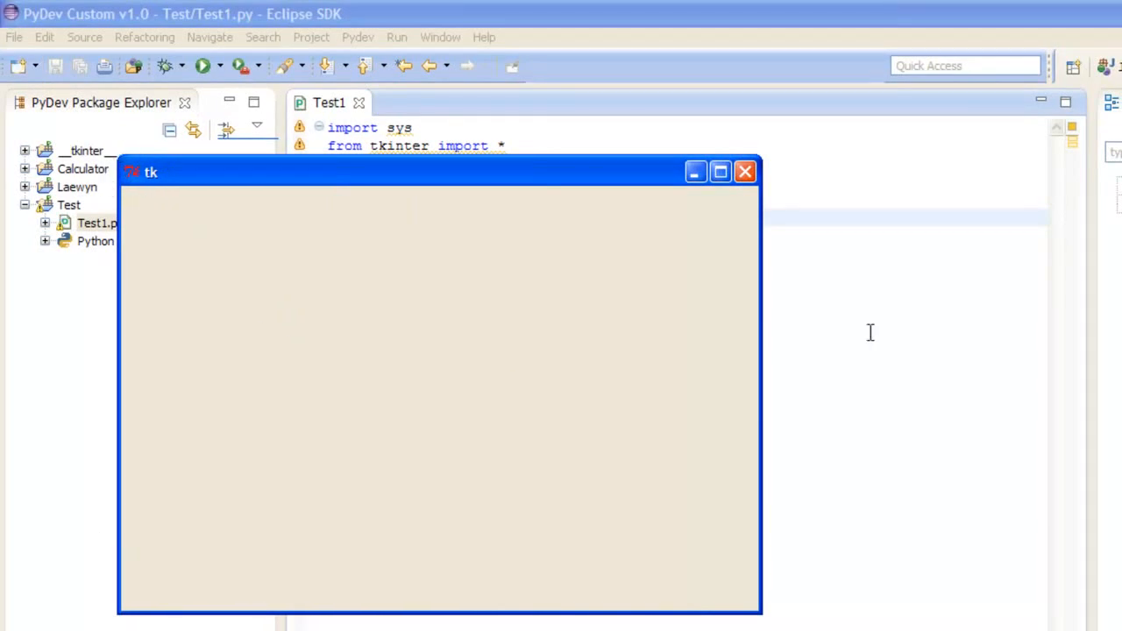
pyautogui.moveTo(142, 227)
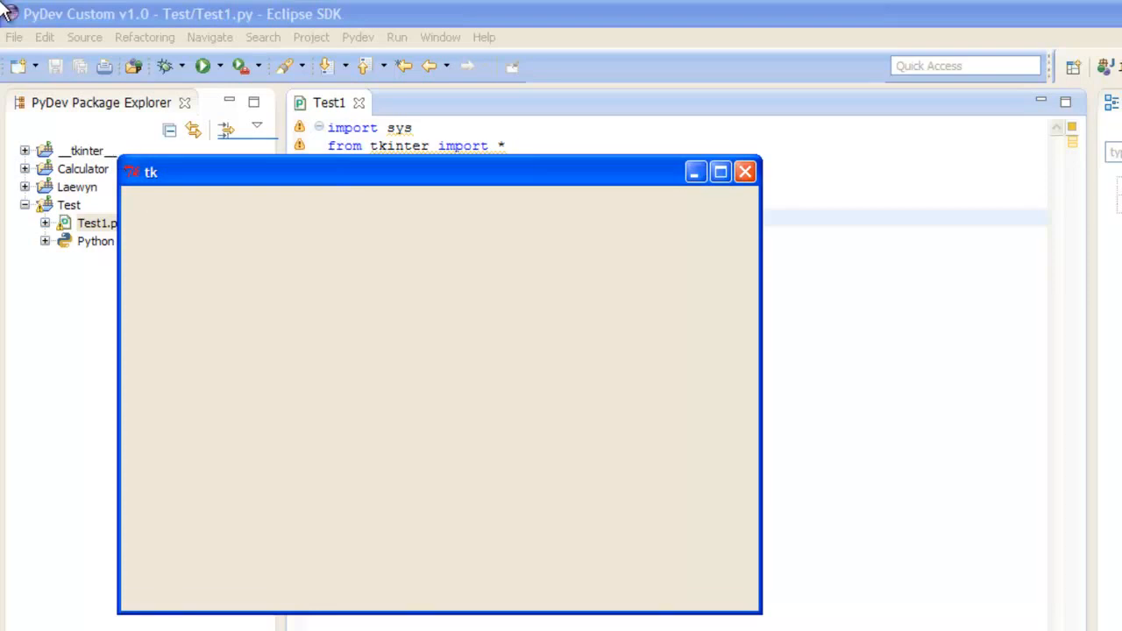
pyautogui.moveTo(103, 17)
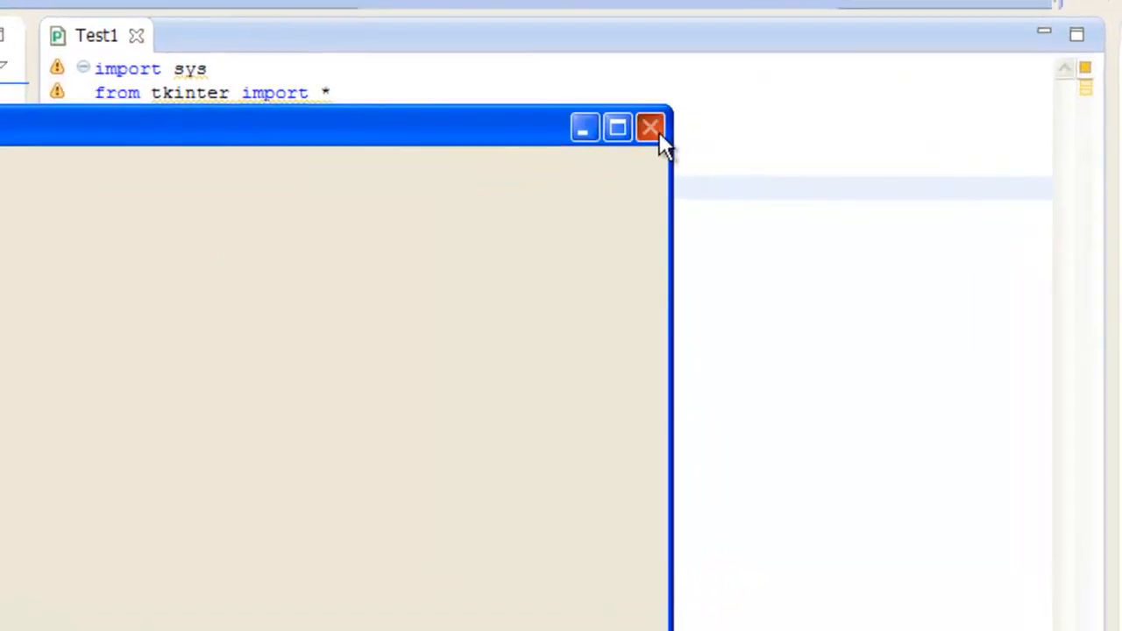
pyautogui.click(649, 126)
pyautogui.write('+')
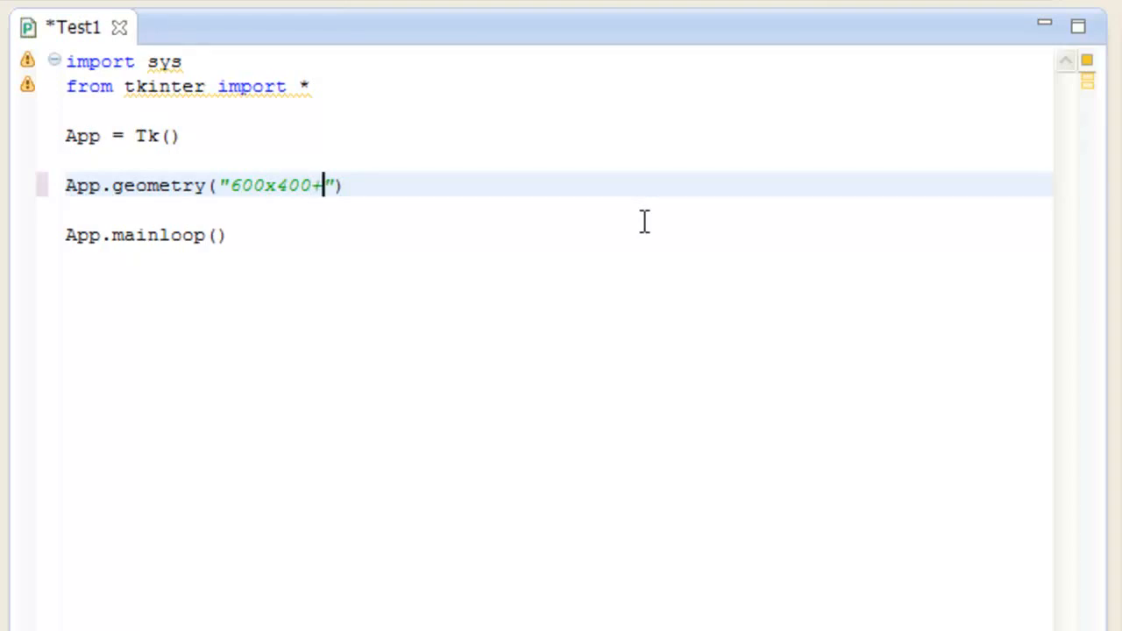
# Step: Extend the geometry argument to "600x400+200+200", run the test window and close it
pyautogui.write('200')
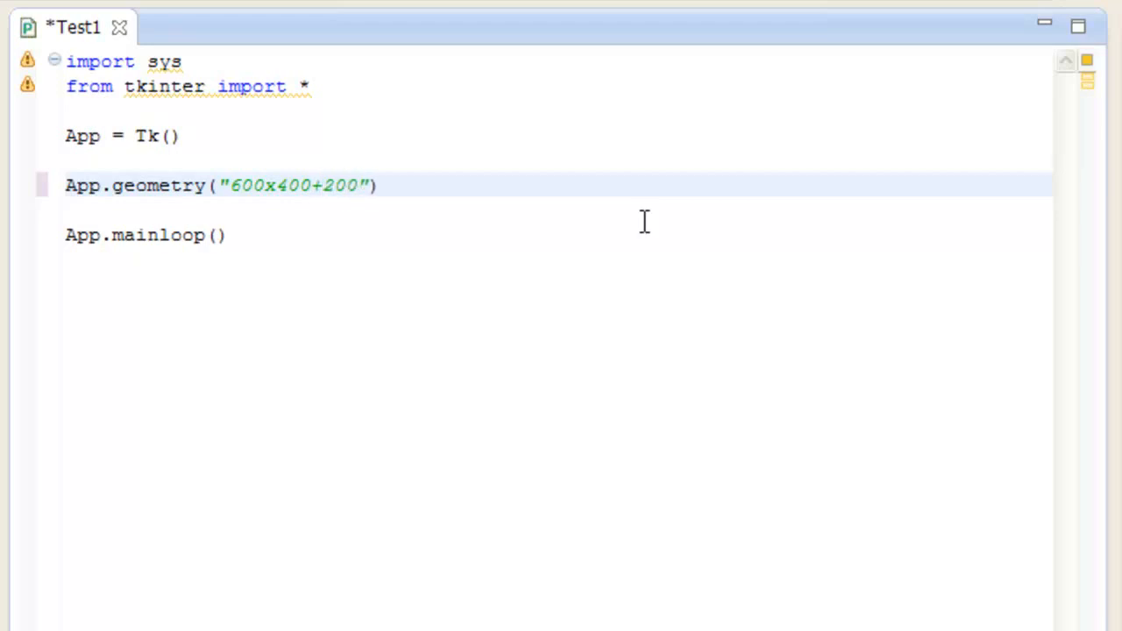
pyautogui.write('+200')
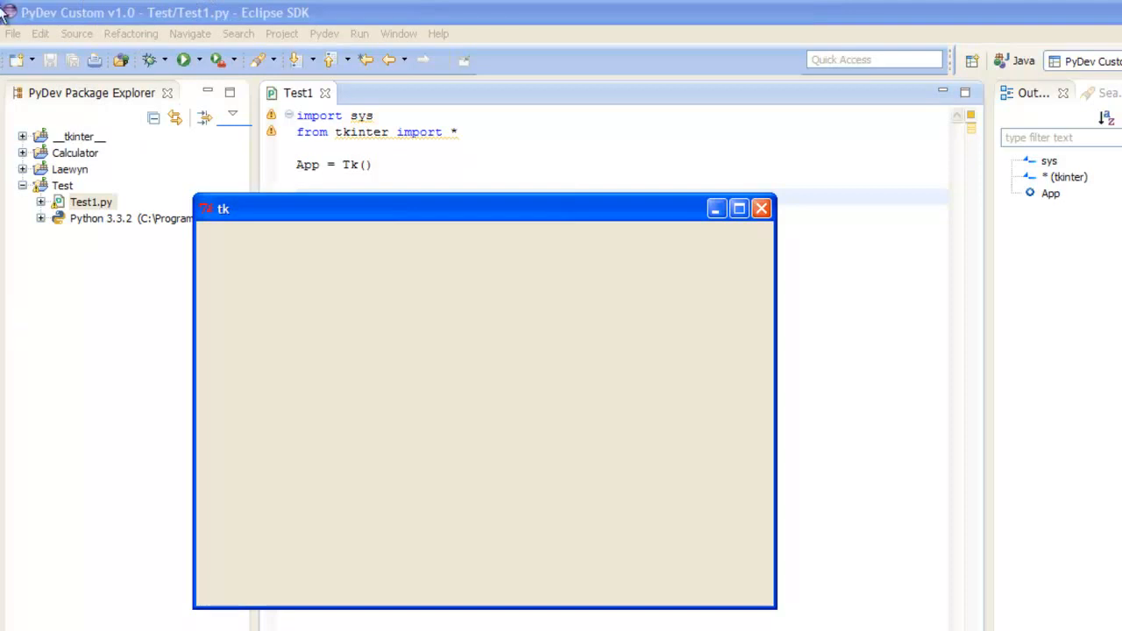
pyautogui.moveTo(161, 191)
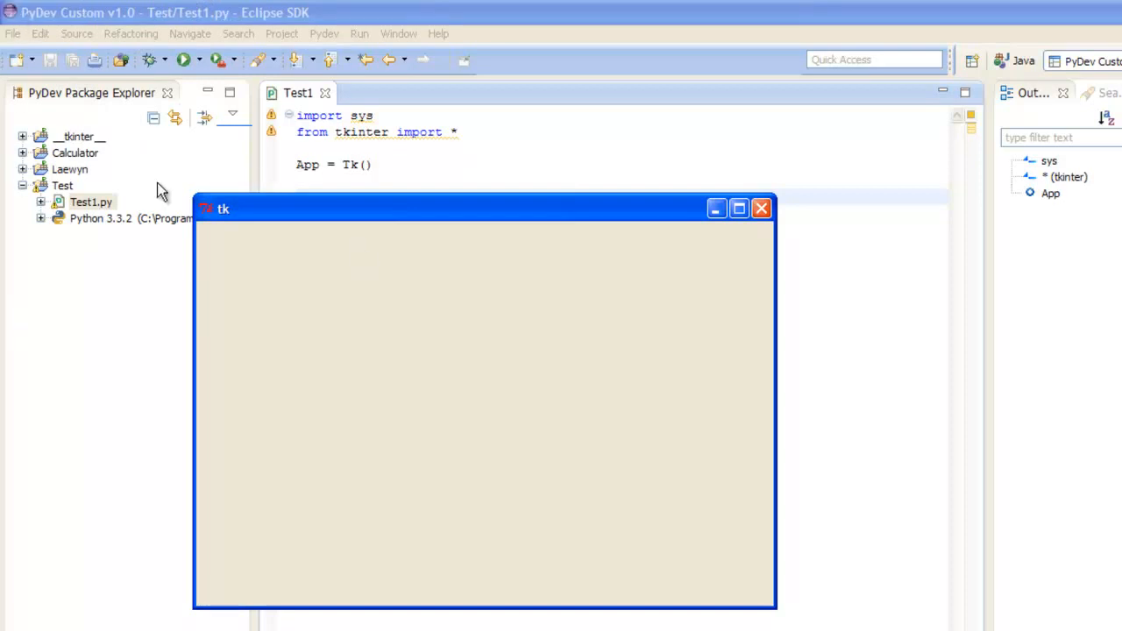
pyautogui.moveTo(196, 207)
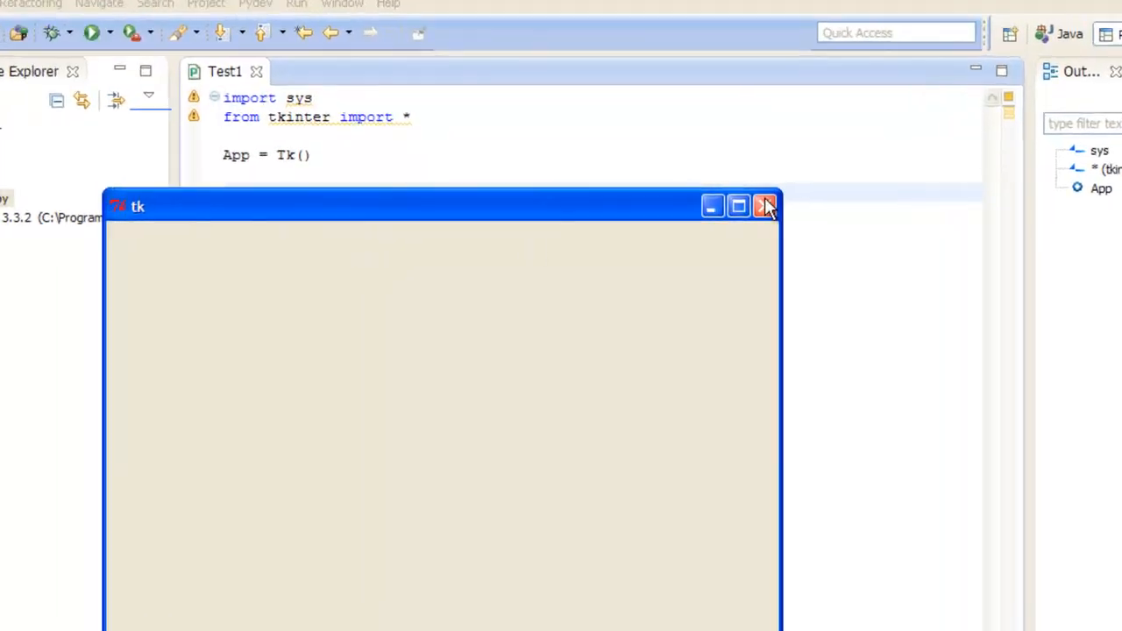
pyautogui.click(764, 207)
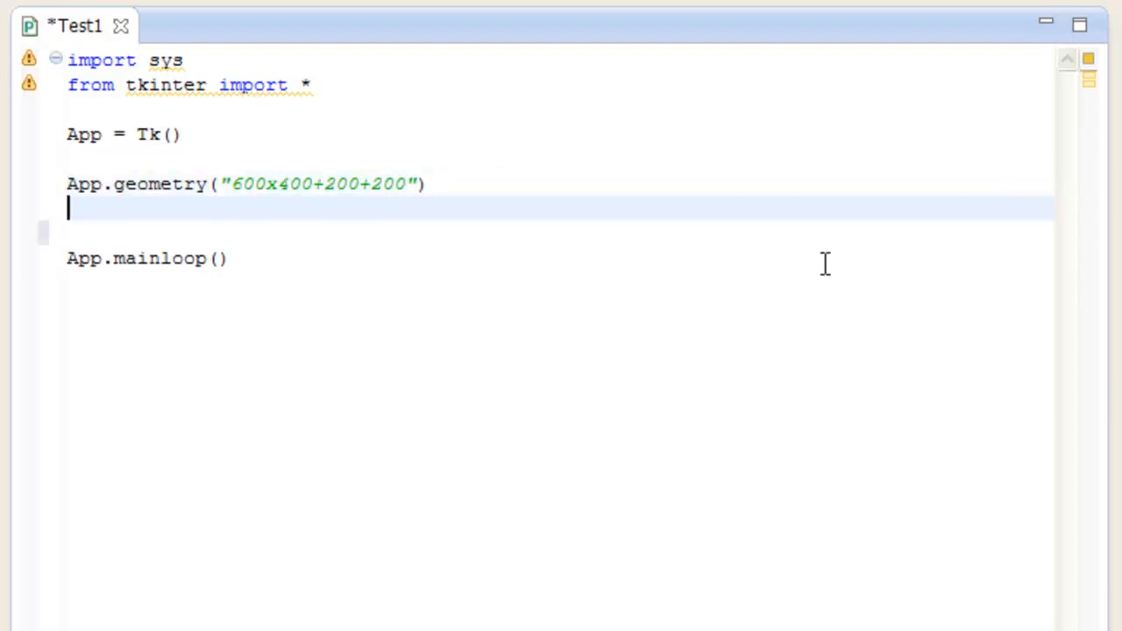
# Step: Add an App.title("") call on the line after the geometry setting
pyautogui.write('A')
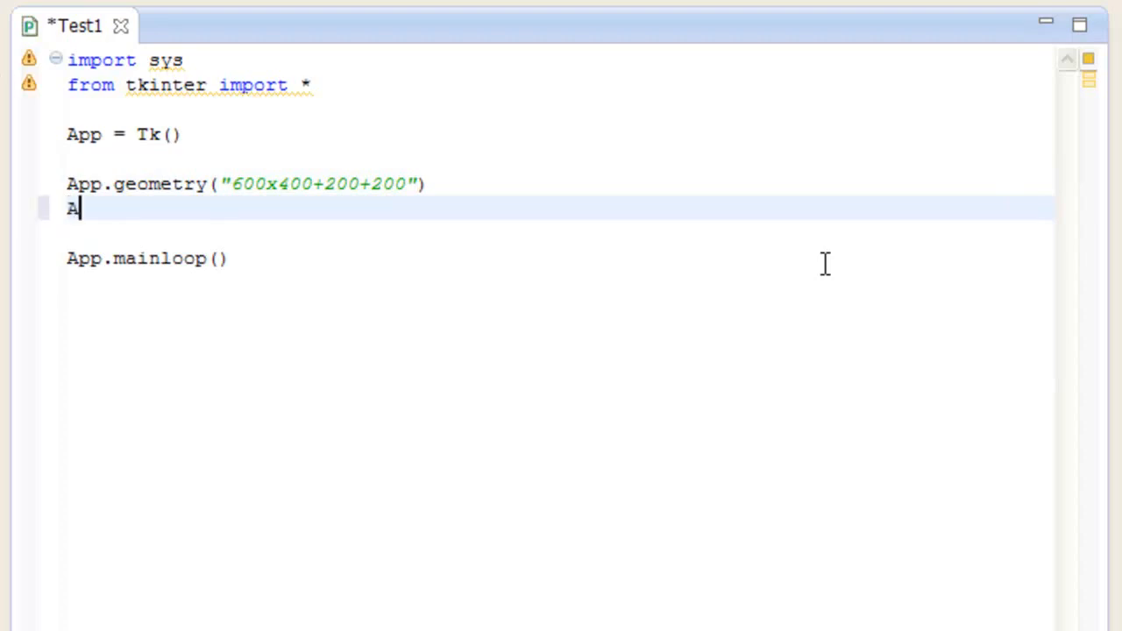
pyautogui.write('pp')
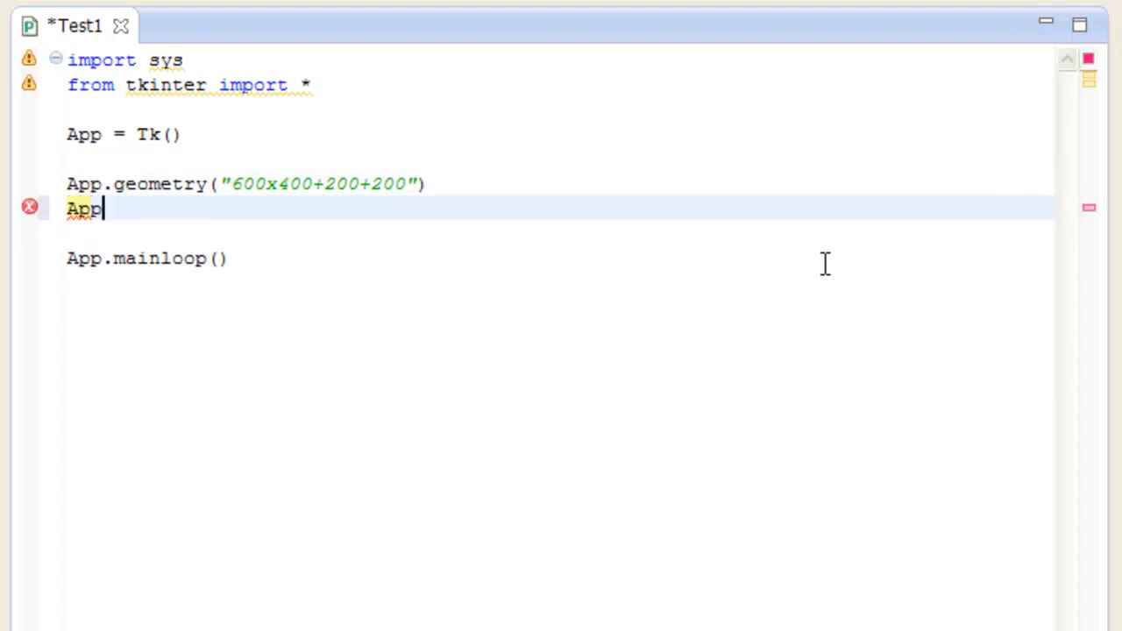
pyautogui.write('.til')
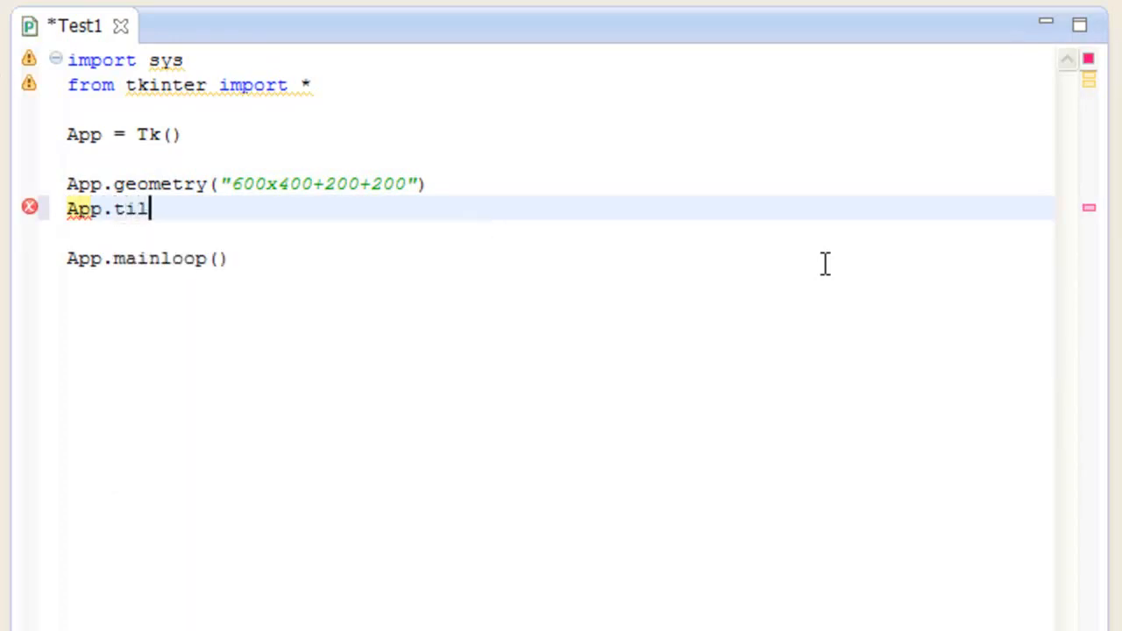
pyautogui.write('tle')
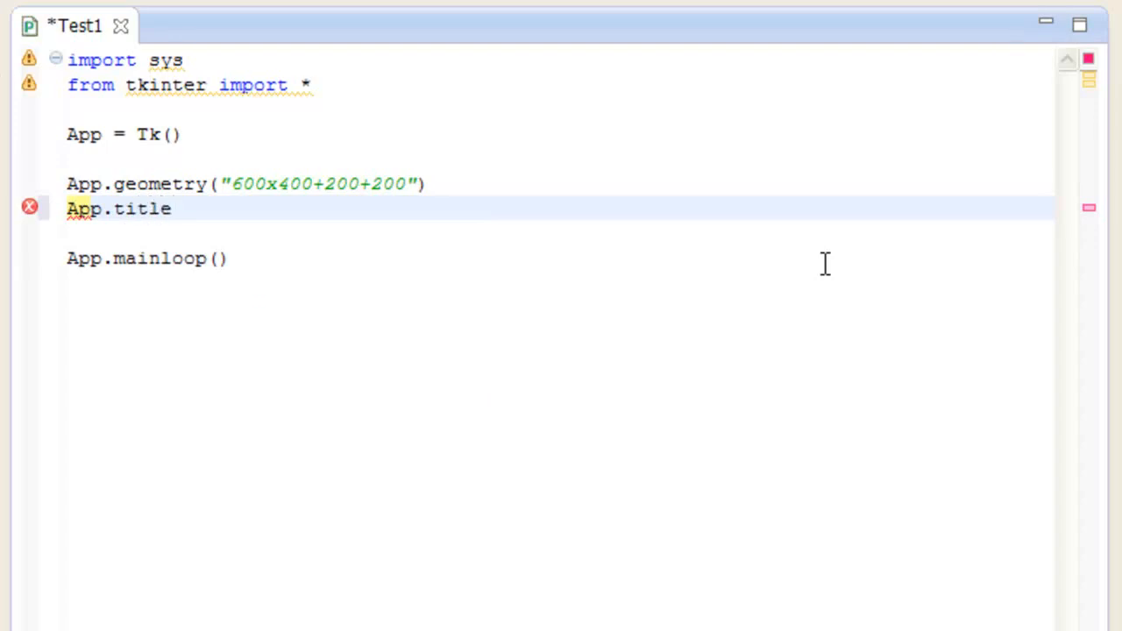
pyautogui.write('()')
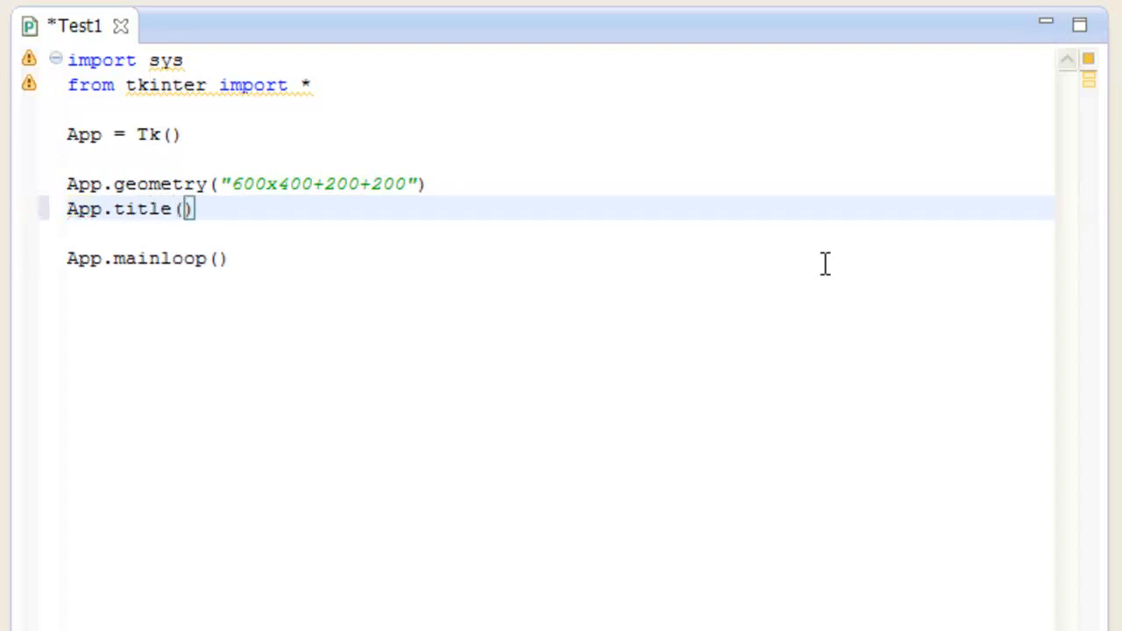
pyautogui.write('""')
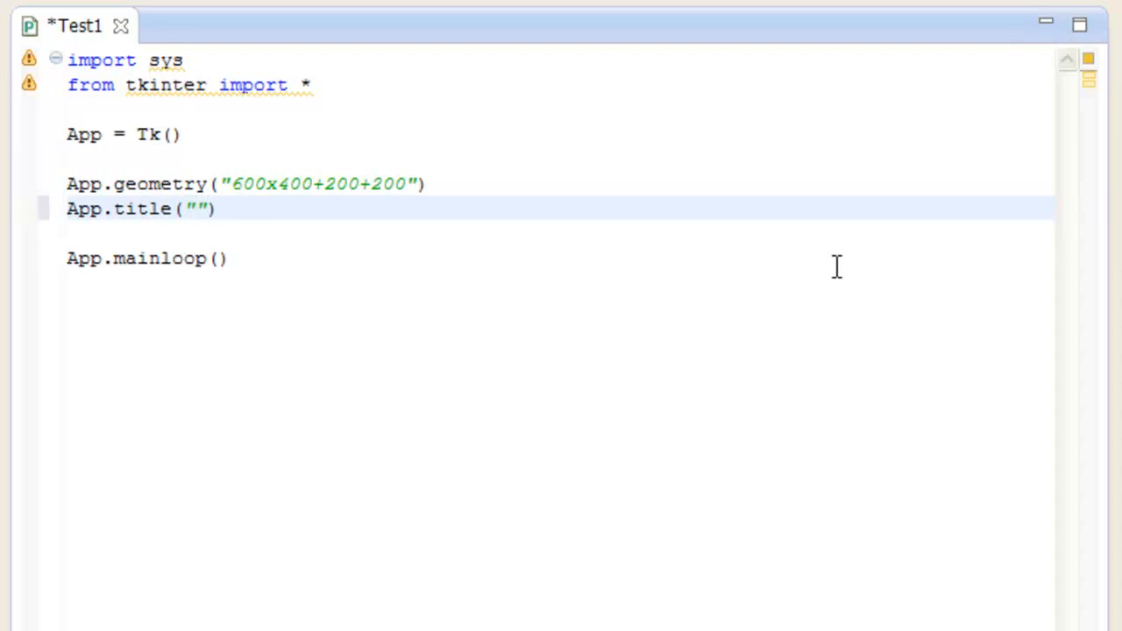
pyautogui.moveTo(301, 182)
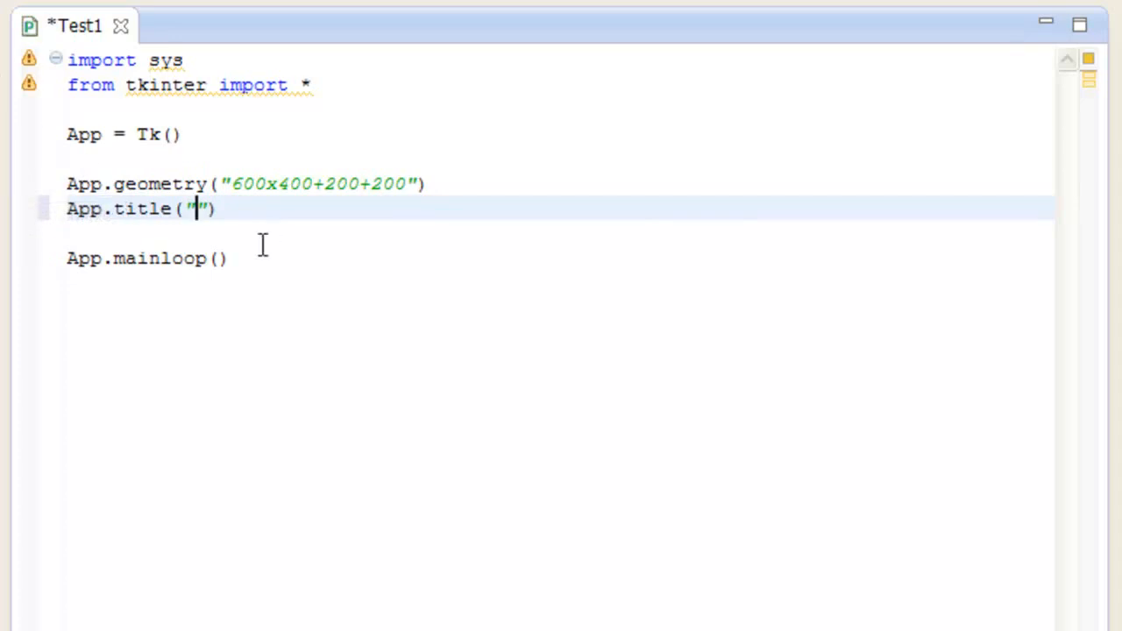
pyautogui.moveTo(398, 256)
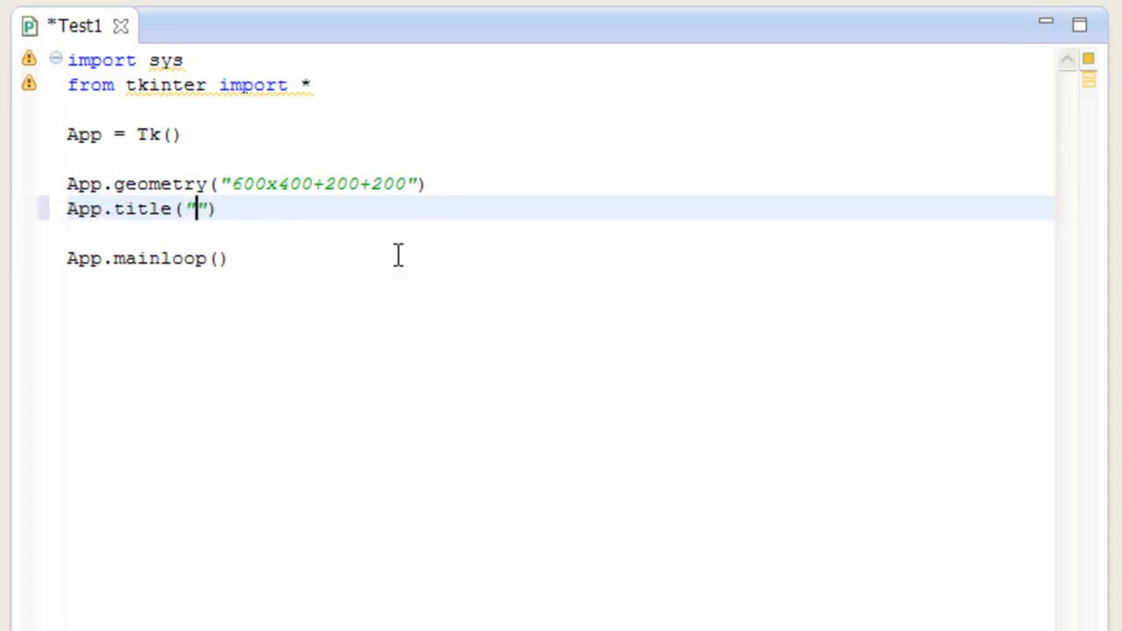
# Step: Fill in the title 'Tkinter YouTube Tester.' and save and run the script
pyautogui.write('Tki')
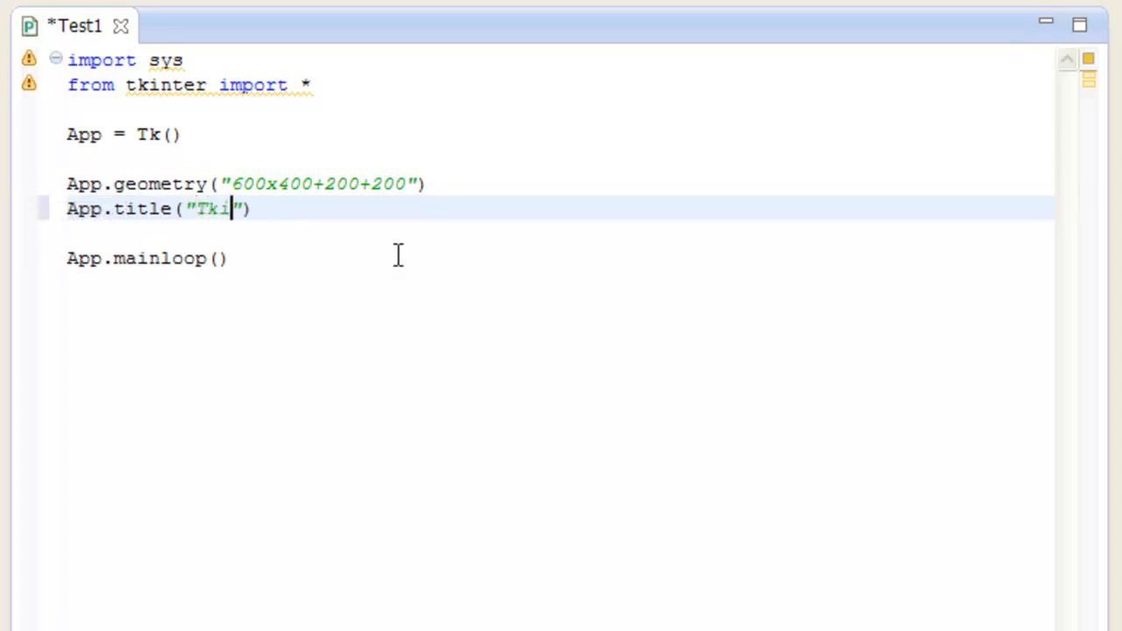
pyautogui.write('nter Yo')
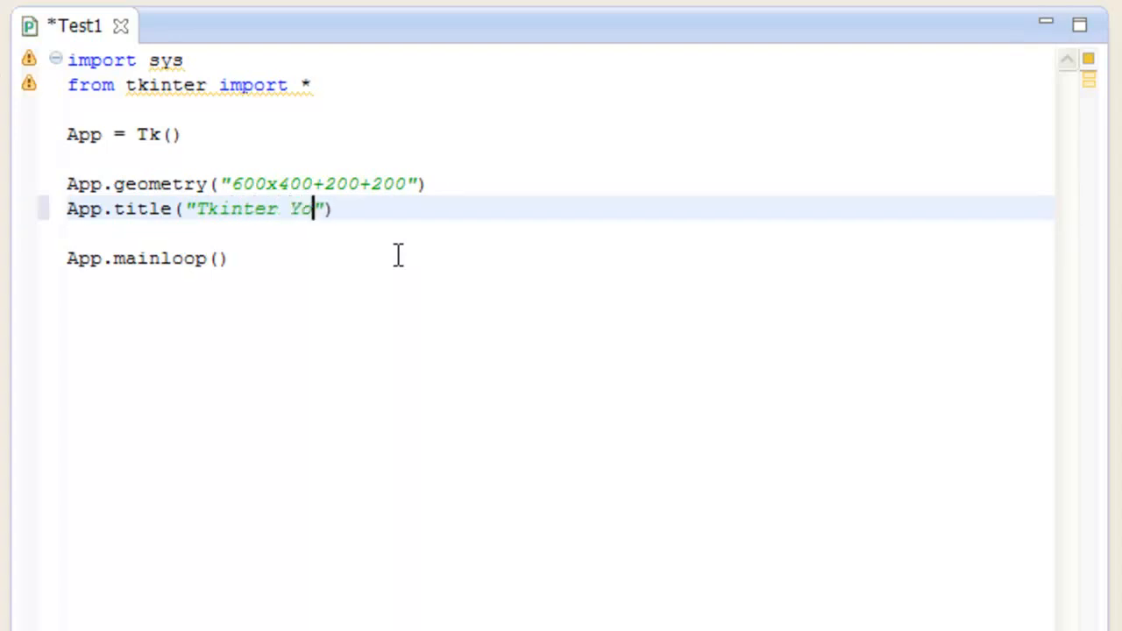
pyautogui.write('uTube')
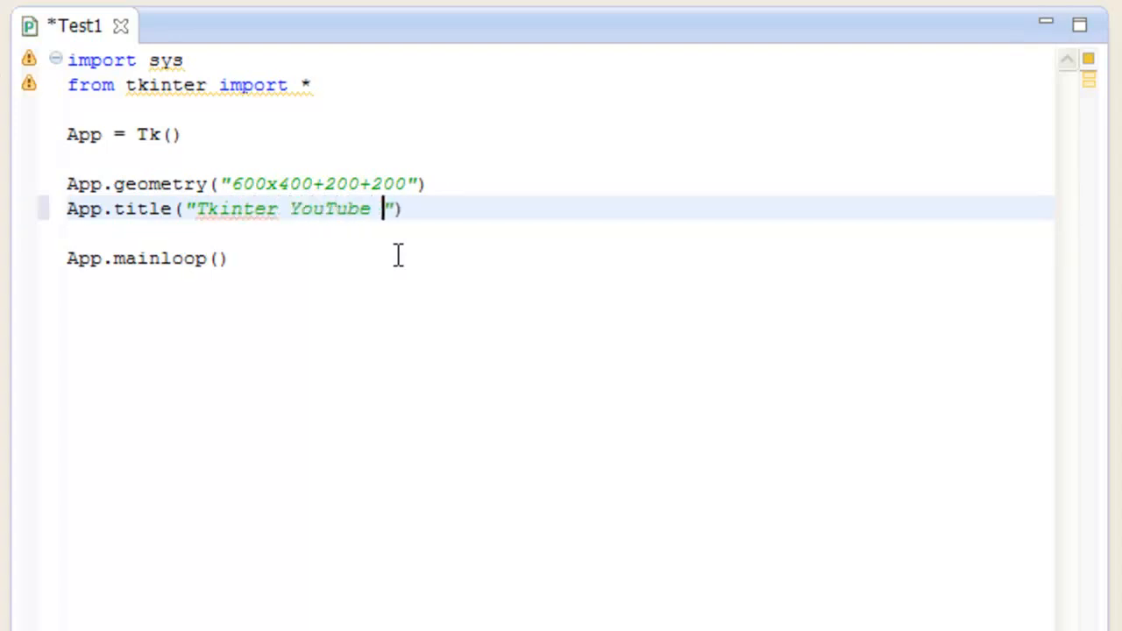
pyautogui.write('Tester')
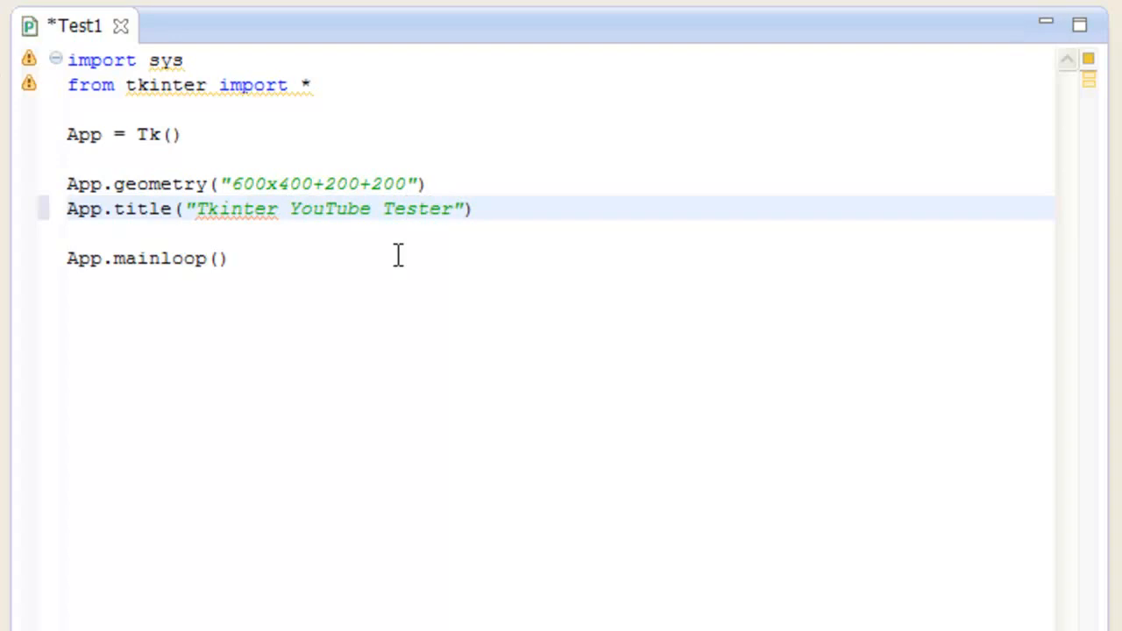
pyautogui.write('.')
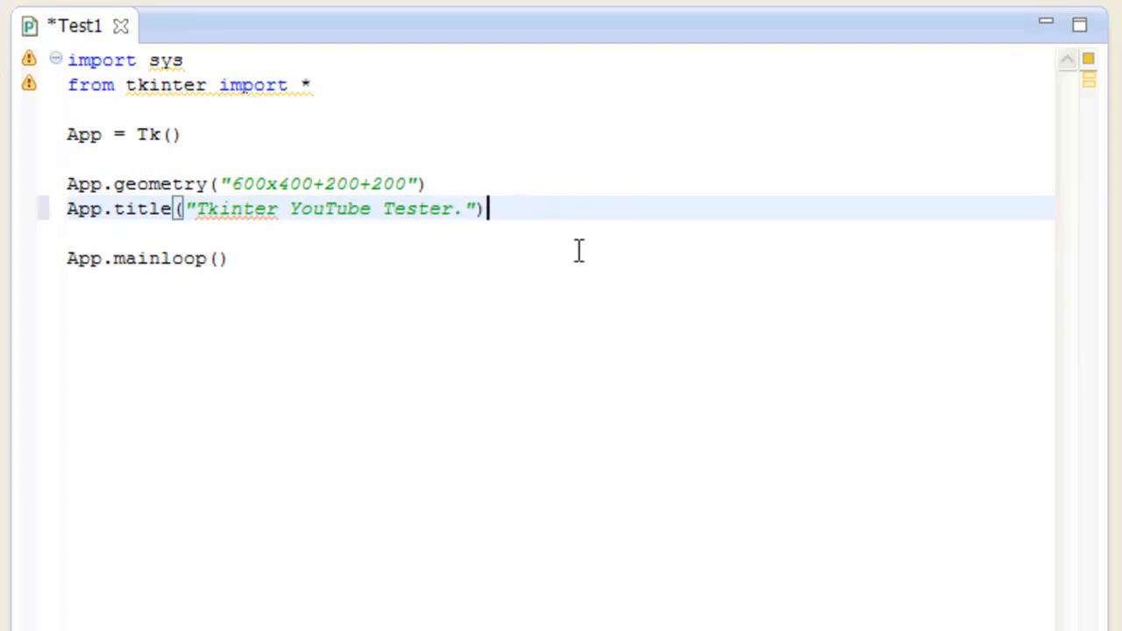
pyautogui.press('ctrl+s')
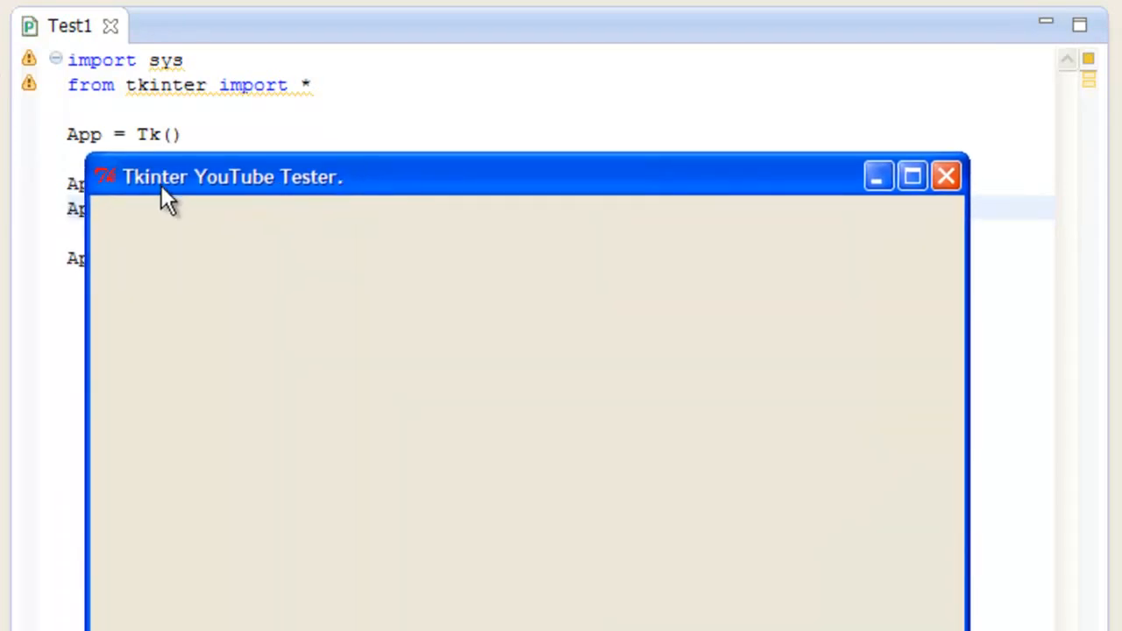
pyautogui.moveTo(144, 195)
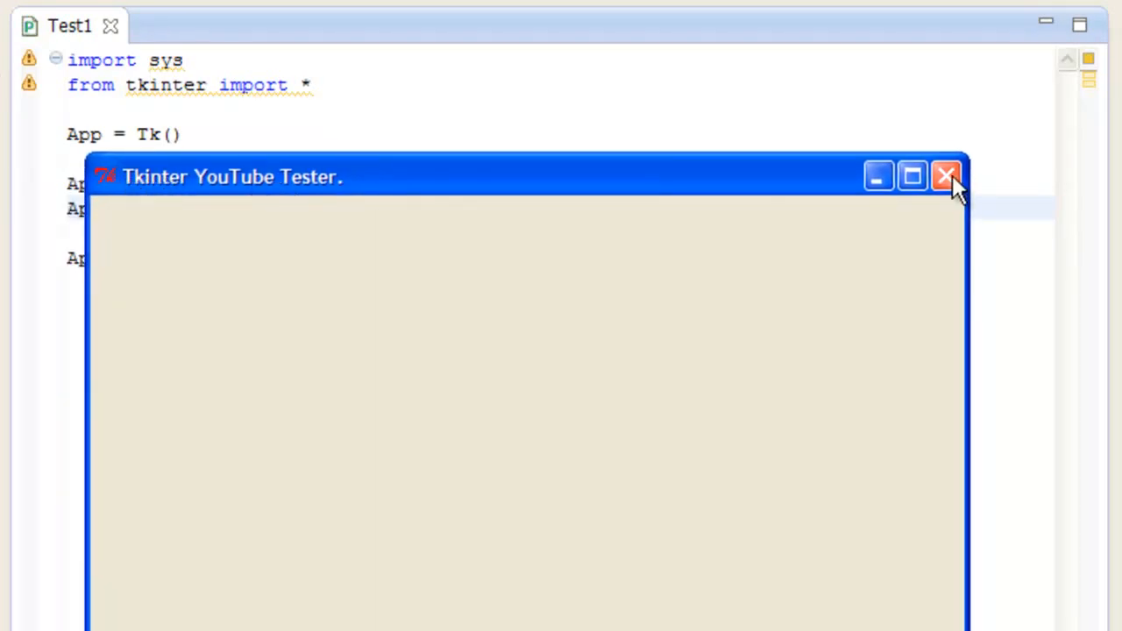
pyautogui.moveTo(94, 211)
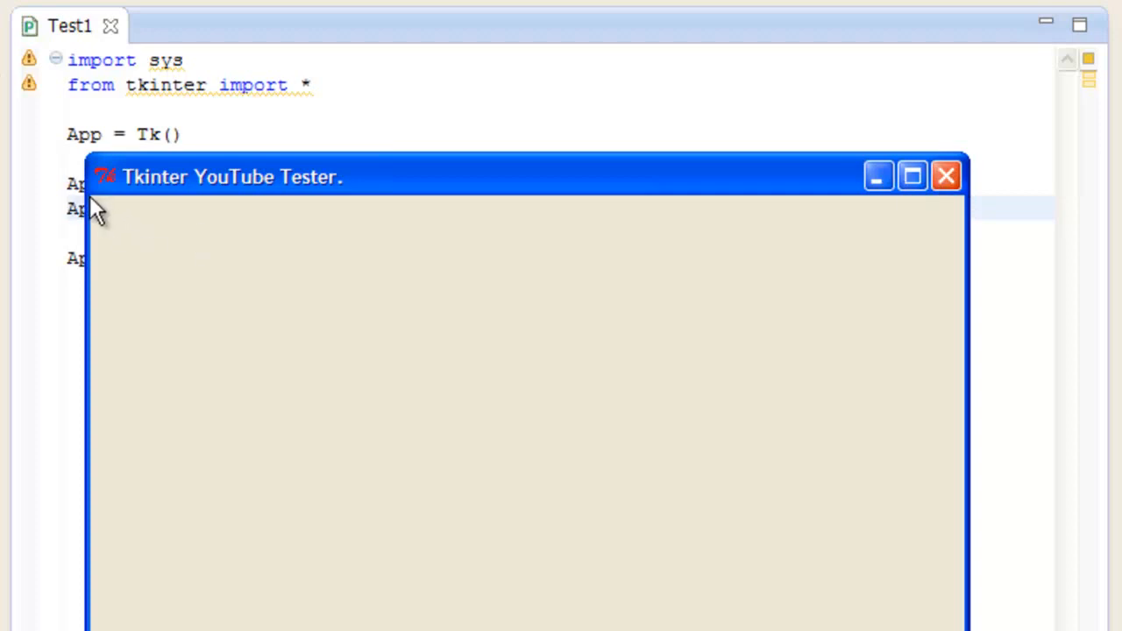
pyautogui.moveTo(722, 512)
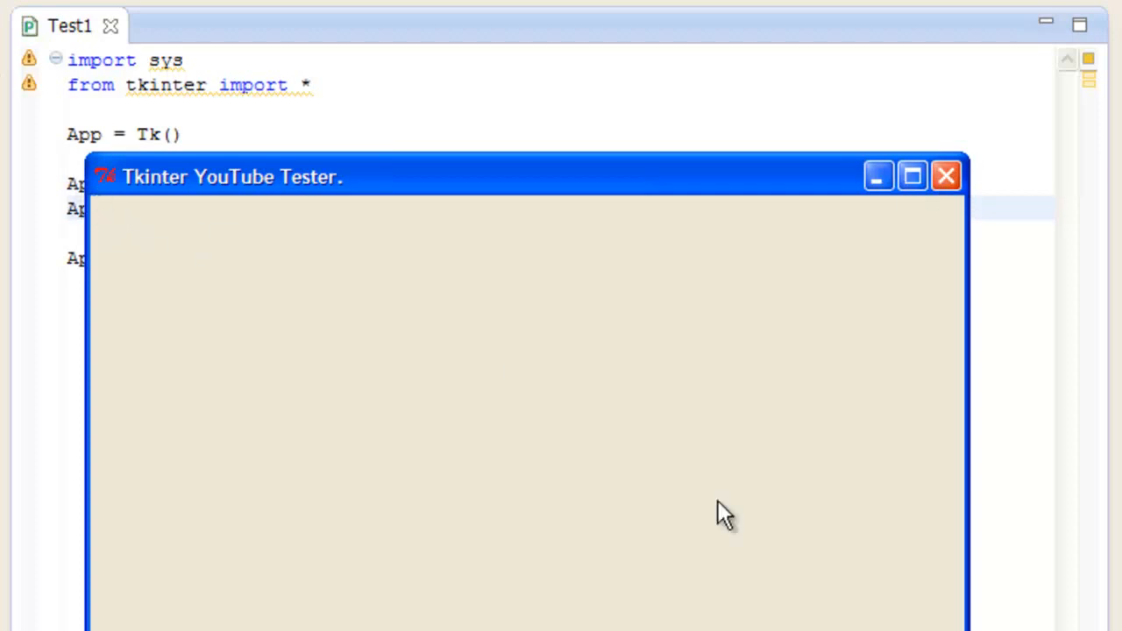
pyautogui.moveTo(705, 429)
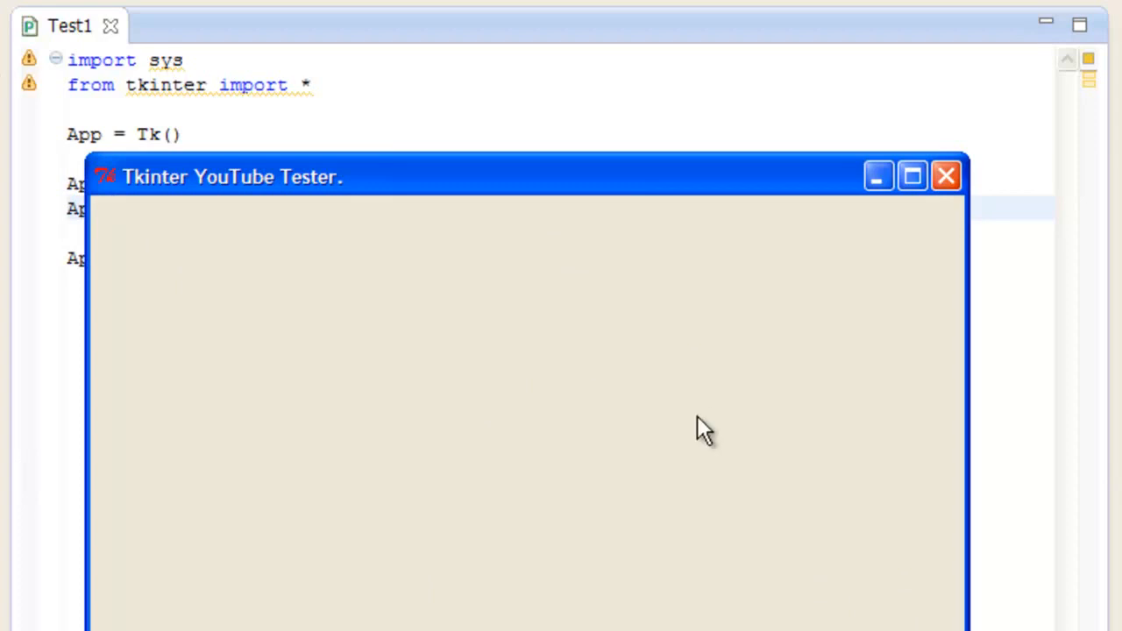
pyautogui.moveTo(953, 354)
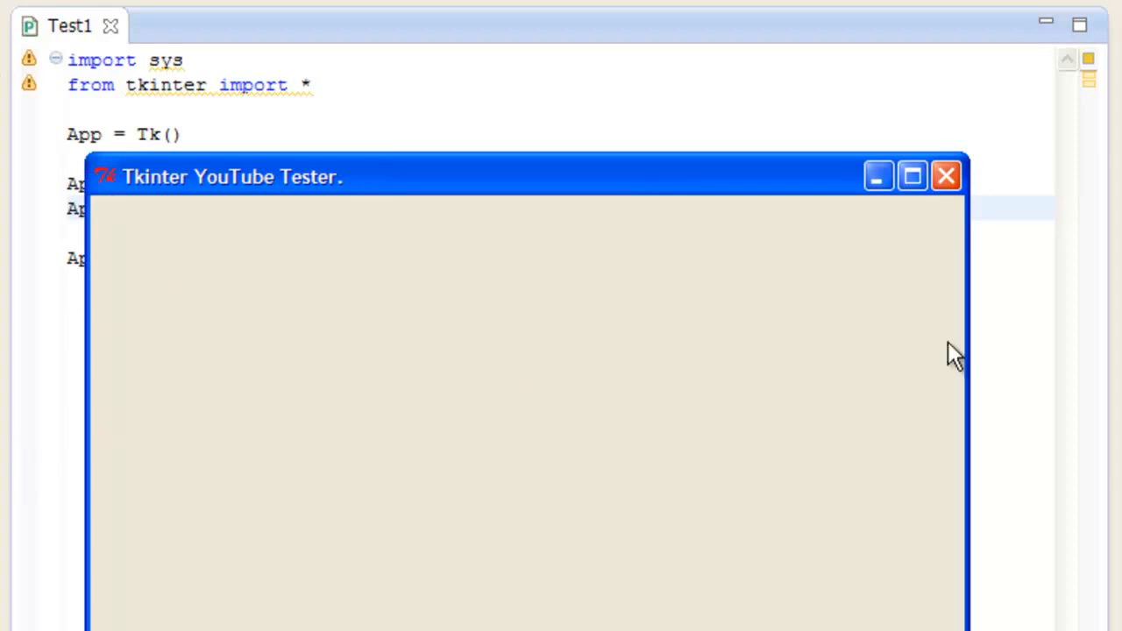
# Step: Close the 'Tkinter YouTube Tester.' window and return to the code below App.mainloop()
pyautogui.click(945, 175)
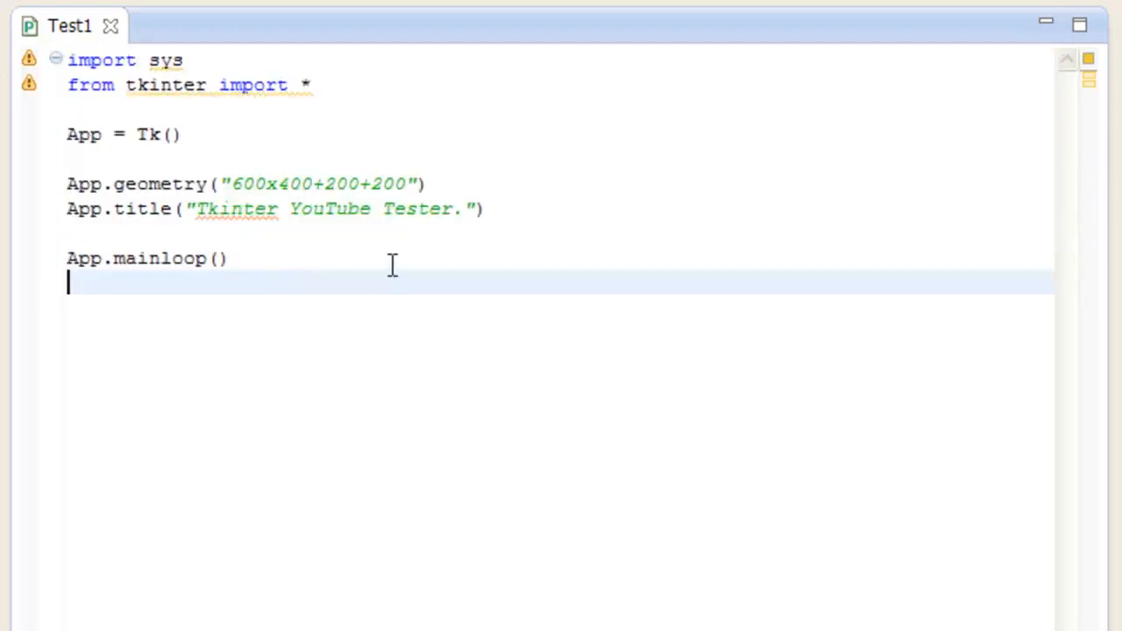
pyautogui.click(210, 258)
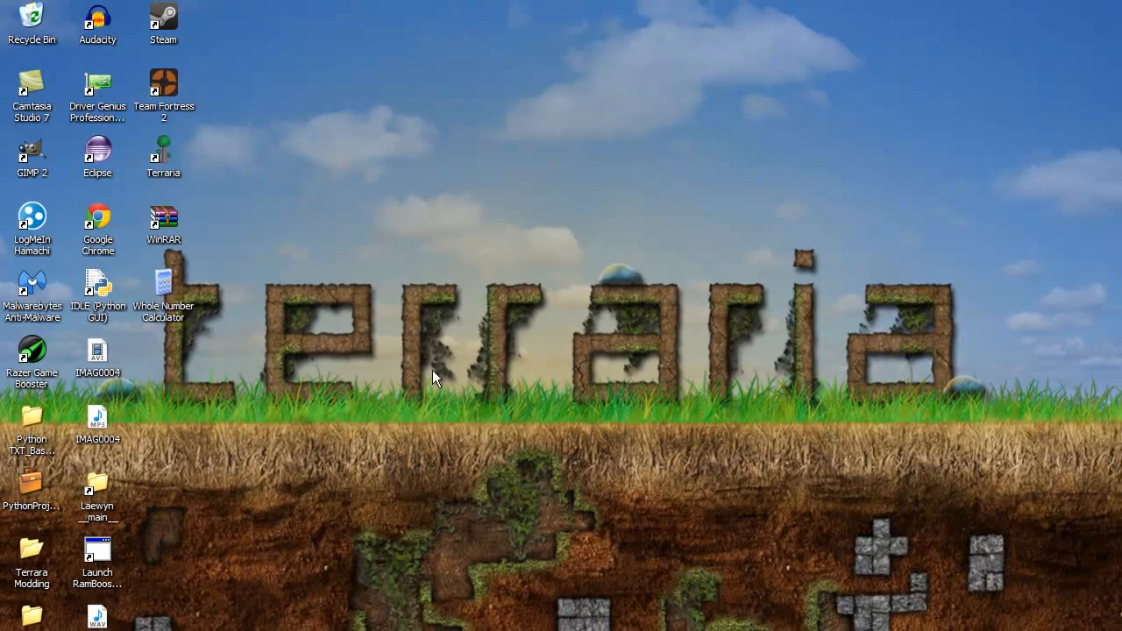
pyautogui.moveTo(454, 347)
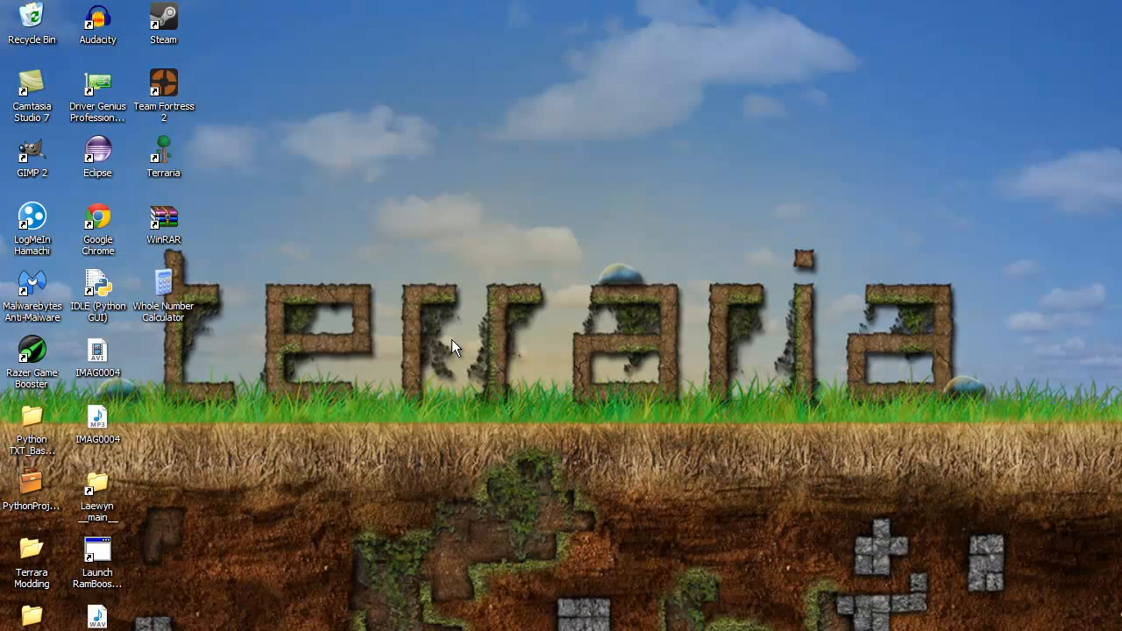
pyautogui.moveTo(119, 613)
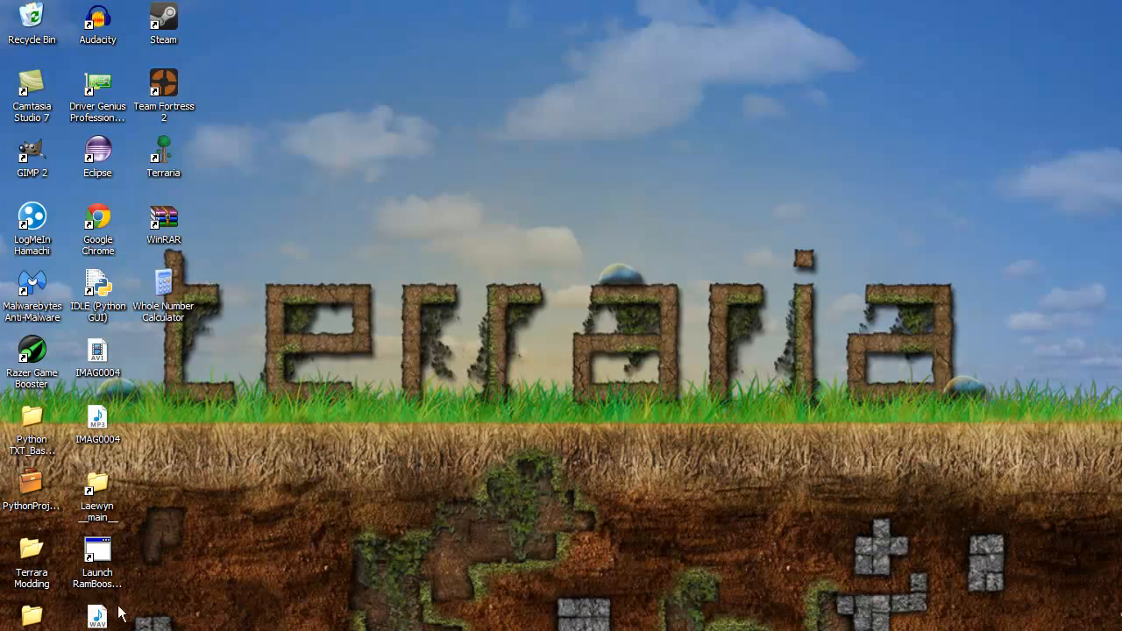